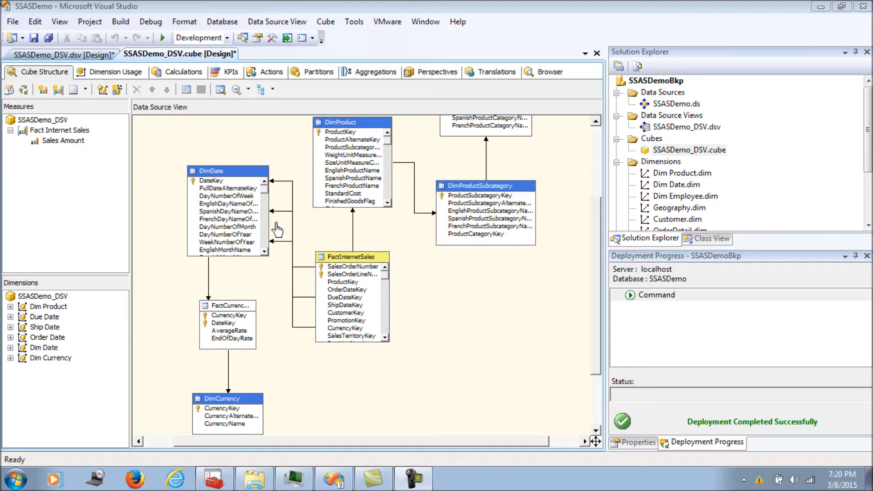
{"action": "mouse_move", "coordinate": [186, 171]}
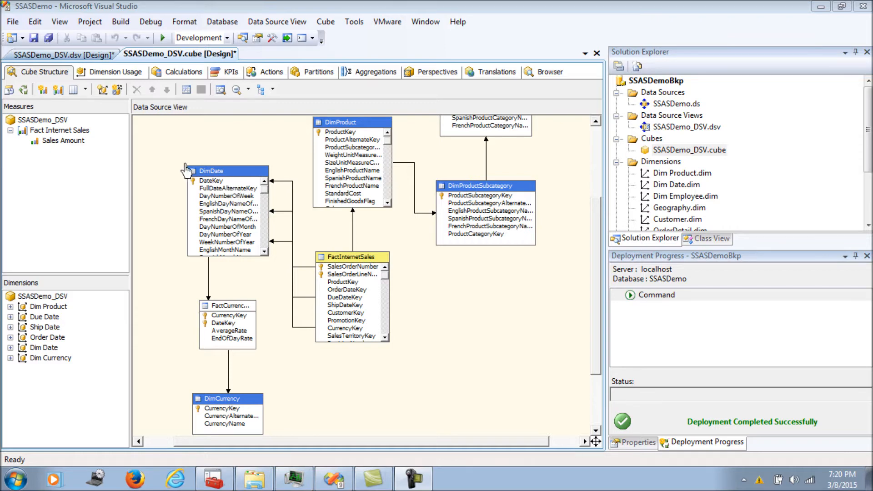
{"action": "mouse_move", "coordinate": [665, 134]}
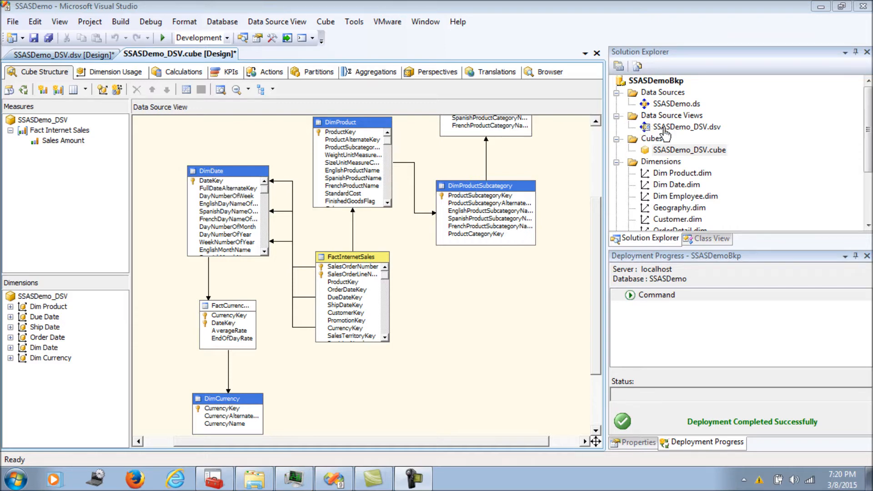
Link FactInternetSales.CurrencyKey to DimCurrency in the SSASDemo_DSV Currency diagram.
{"action": "left_click", "coordinate": [61, 53]}
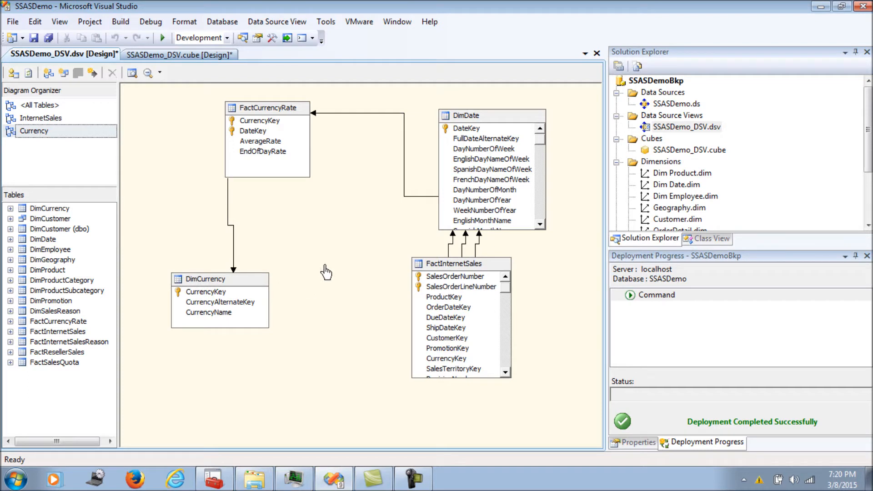
{"action": "mouse_move", "coordinate": [369, 341]}
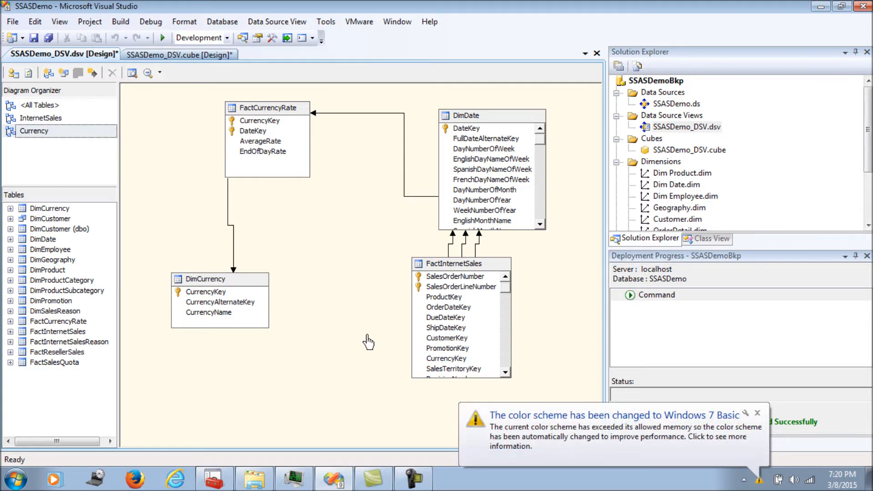
{"action": "left_click", "coordinate": [446, 358]}
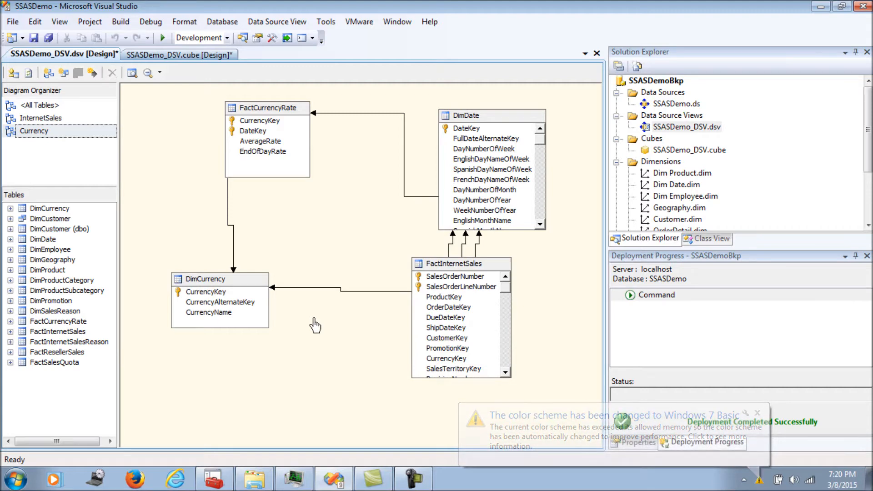
{"action": "left_click", "coordinate": [758, 413]}
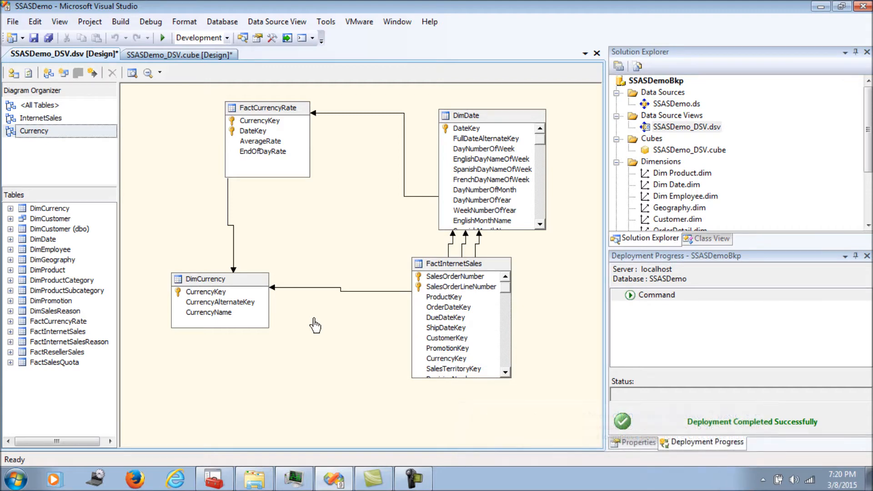
{"action": "mouse_move", "coordinate": [352, 345]}
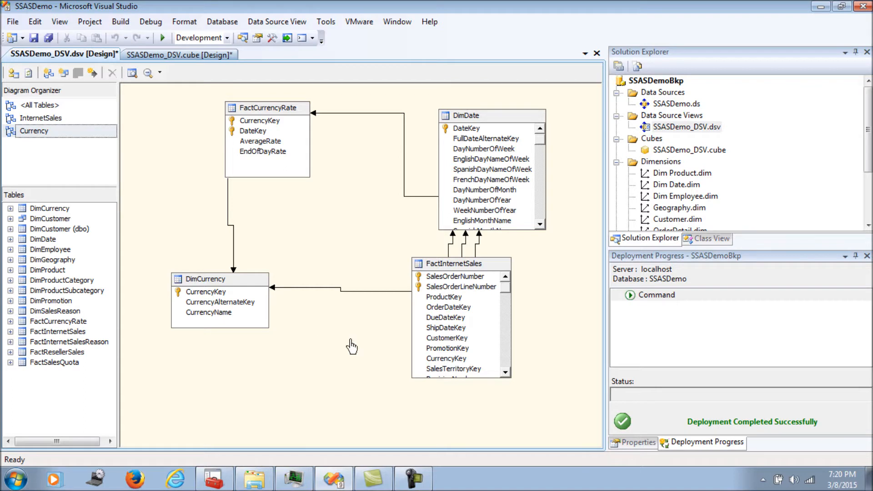
{"action": "left_click", "coordinate": [446, 358]}
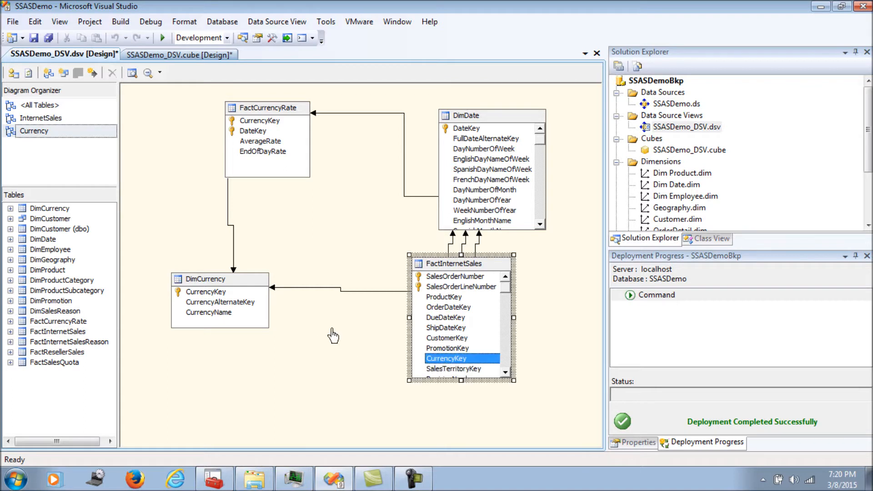
{"action": "mouse_move", "coordinate": [344, 336]}
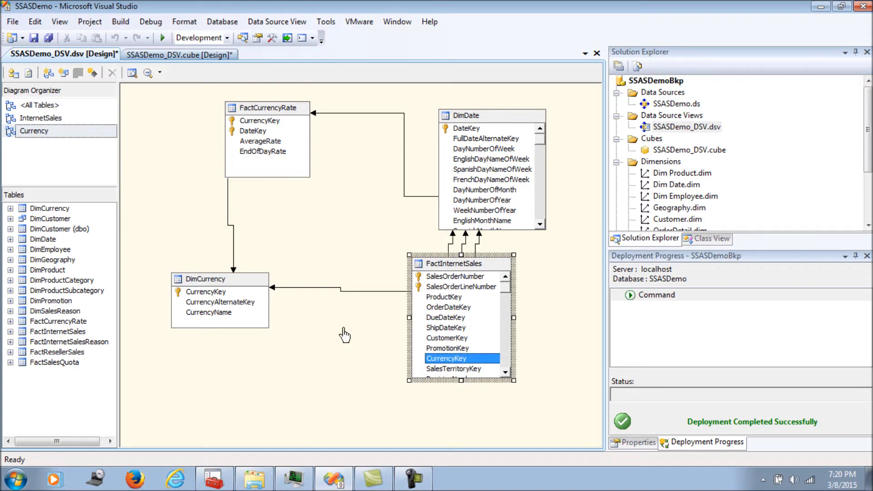
{"action": "mouse_move", "coordinate": [356, 327]}
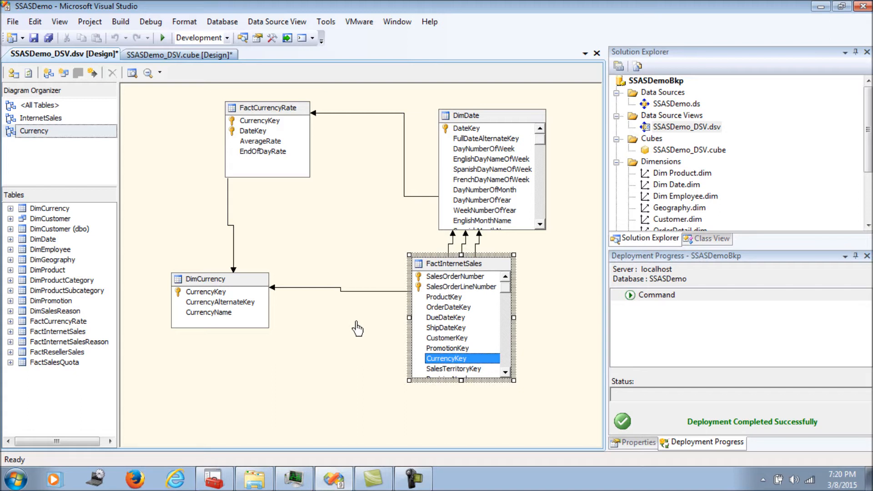
{"action": "mouse_move", "coordinate": [446, 299]}
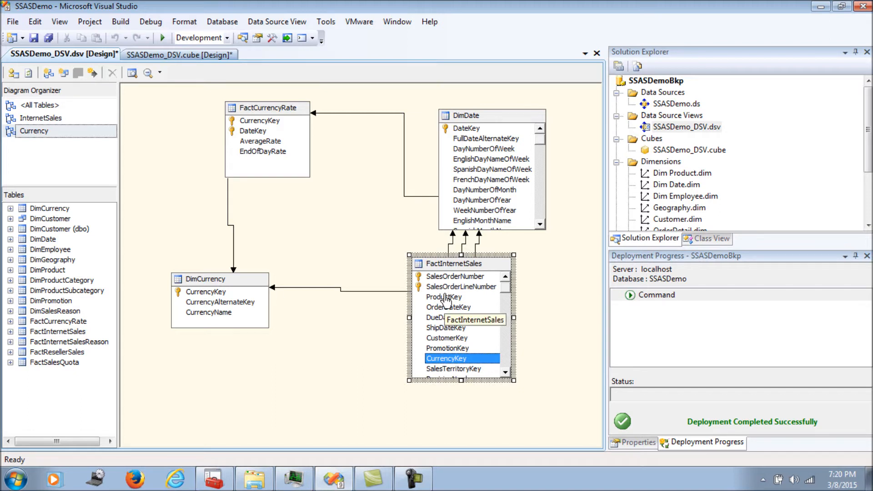
{"action": "mouse_move", "coordinate": [286, 257]}
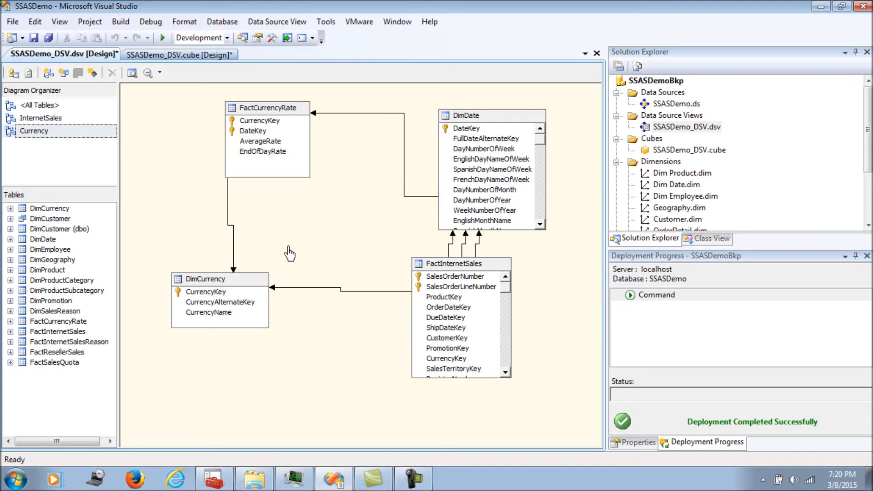
Create a Fact Currency Rate measure group from FactCurrencyRate and delete End Of Day Rate.
{"action": "left_click", "coordinate": [179, 53]}
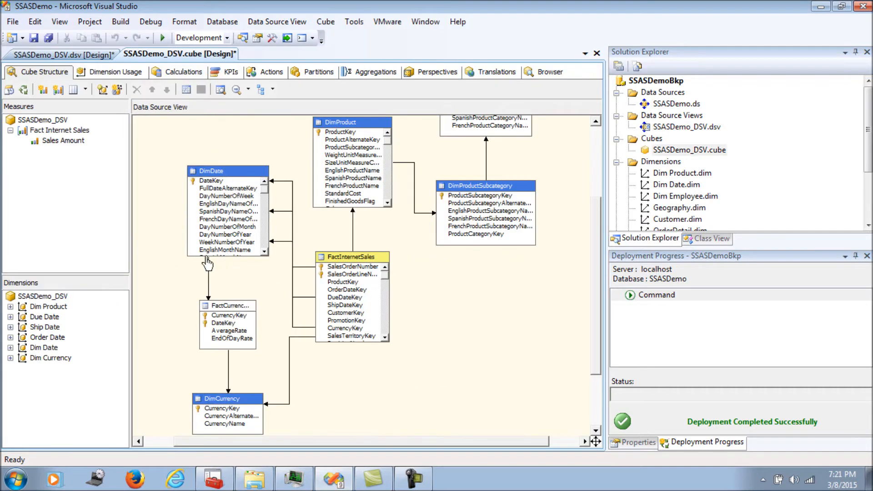
{"action": "right_click", "coordinate": [43, 120]}
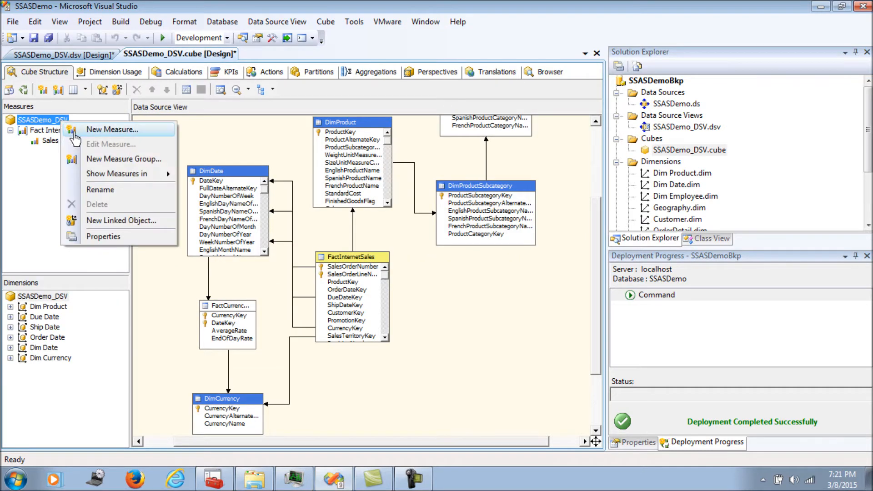
{"action": "left_click", "coordinate": [123, 158]}
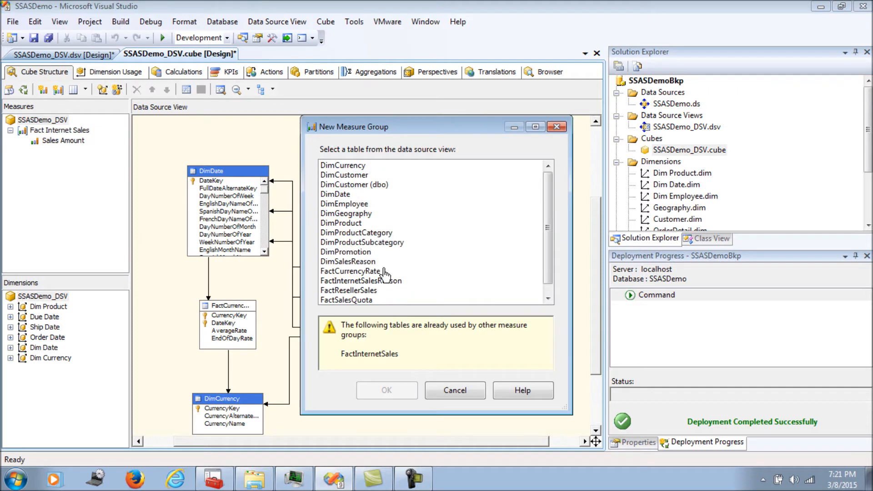
{"action": "scroll", "scroll_direction": "down", "scroll_amount": 3}
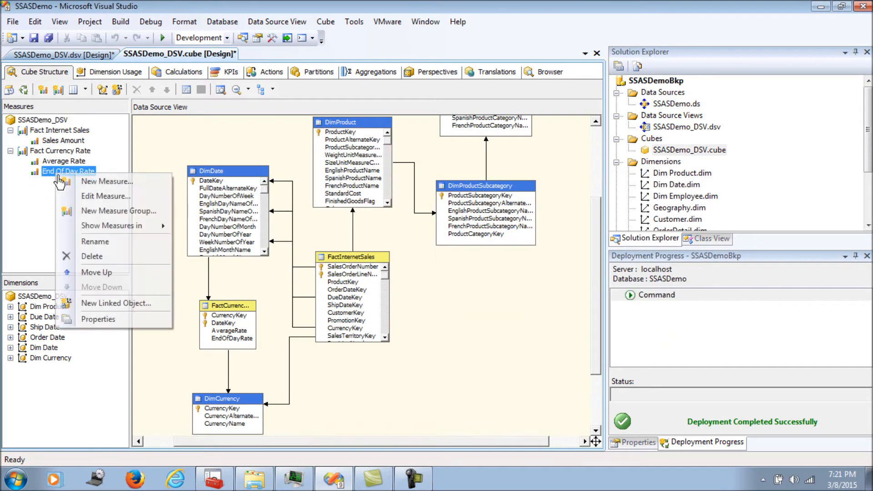
{"action": "left_click", "coordinate": [92, 256]}
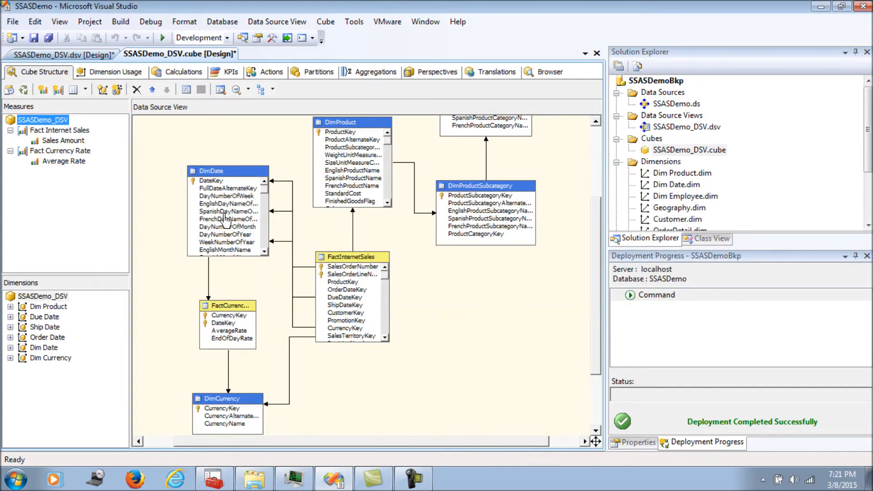
Set Average Rate's AggregateFunction to AverageOfChildren and review the measure group properties.
{"action": "left_click", "coordinate": [64, 161]}
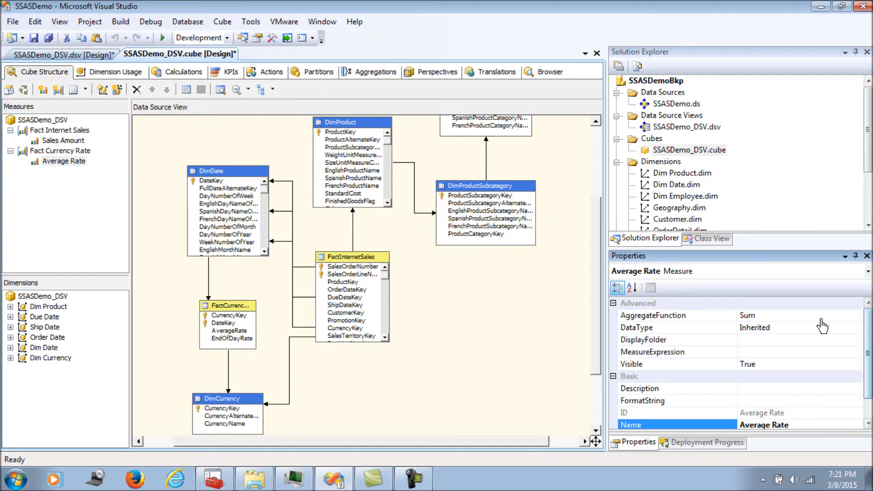
{"action": "left_click", "coordinate": [855, 315]}
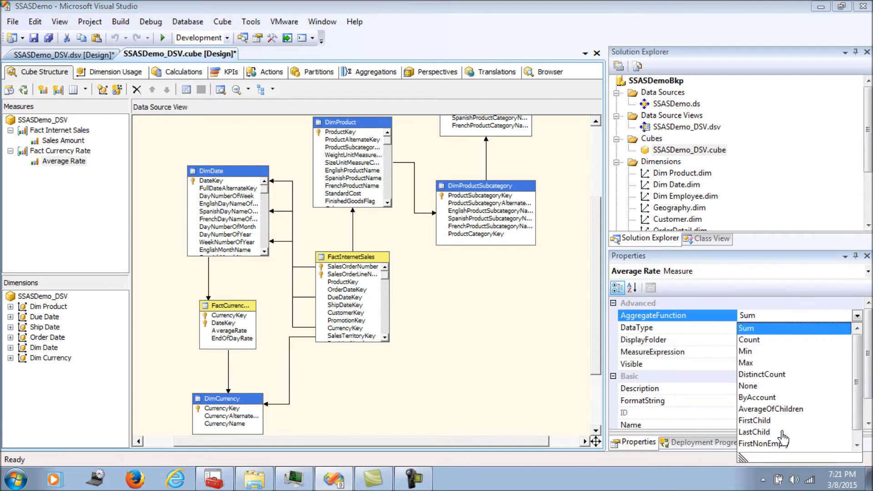
{"action": "left_click", "coordinate": [770, 409]}
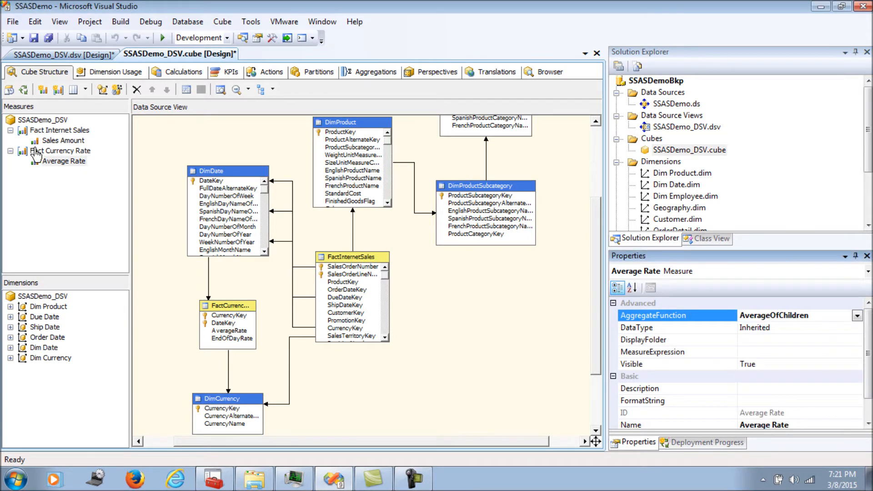
{"action": "left_click", "coordinate": [62, 151]}
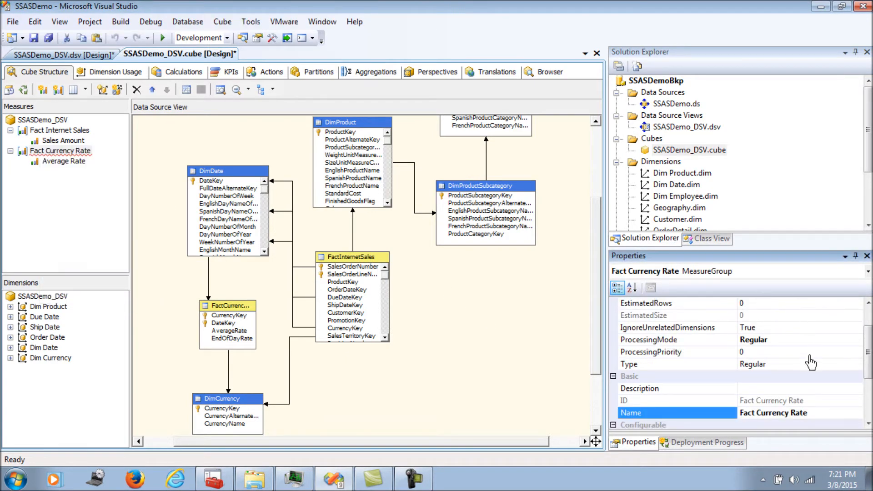
{"action": "left_click", "coordinate": [857, 364]}
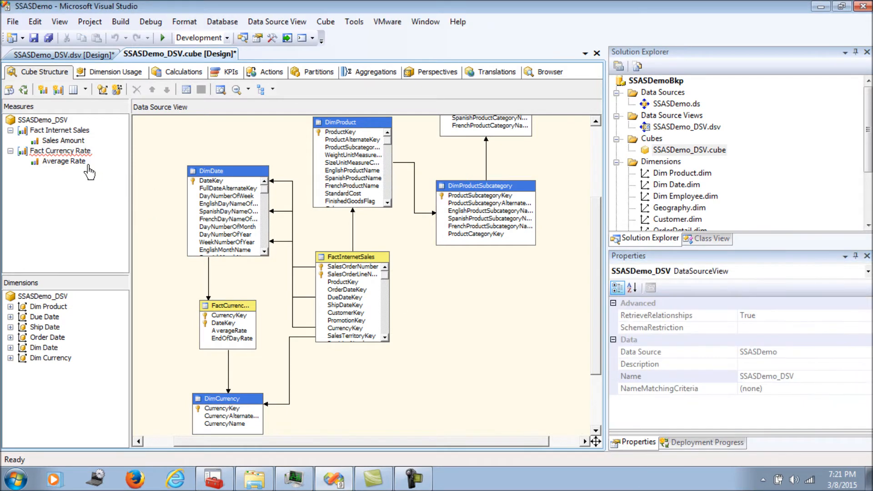
{"action": "mouse_move", "coordinate": [60, 301]}
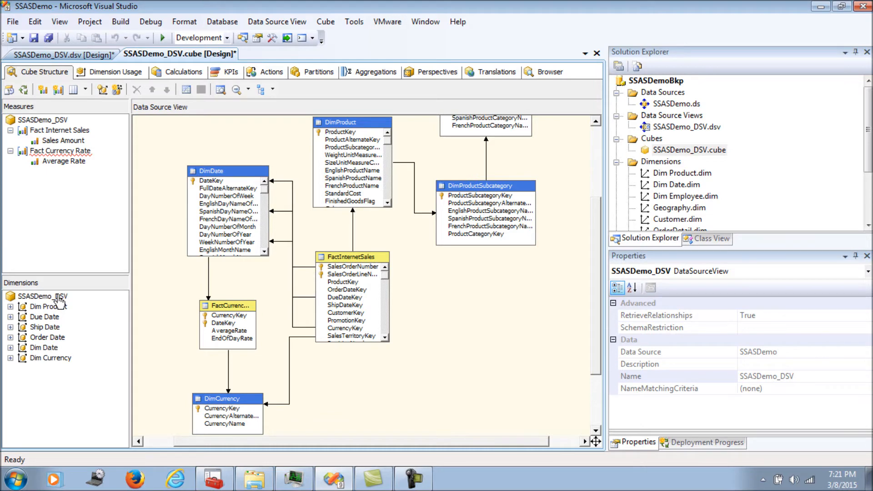
On Dimension Usage, give Dim Date a Regular relationship to Fact Currency Rate with Date Key granularity.
{"action": "left_click", "coordinate": [114, 71]}
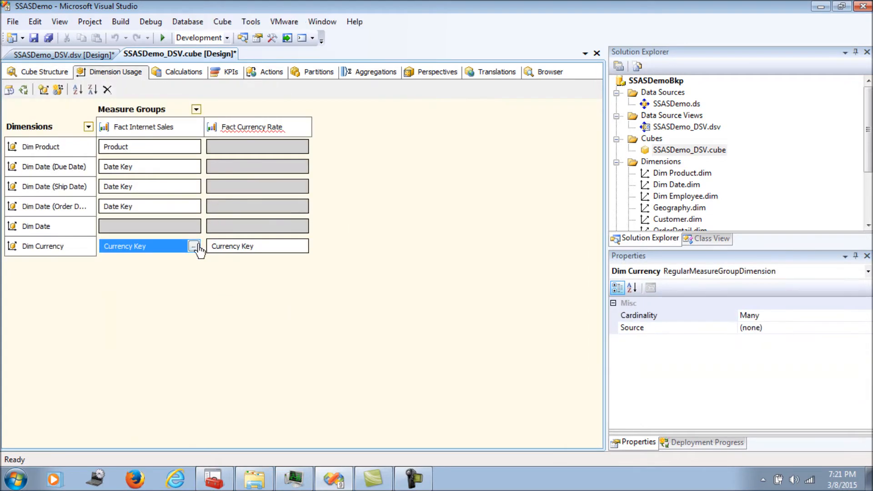
{"action": "mouse_move", "coordinate": [189, 214]}
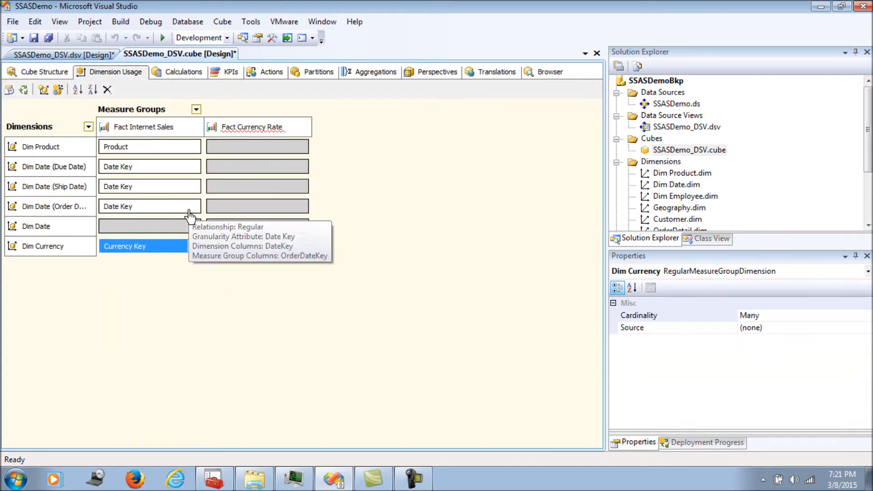
{"action": "left_click", "coordinate": [149, 225]}
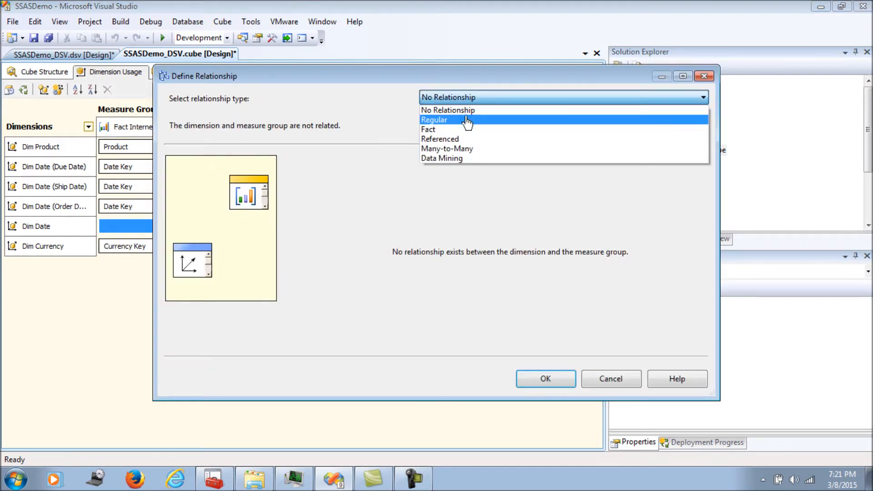
{"action": "left_click", "coordinate": [435, 119]}
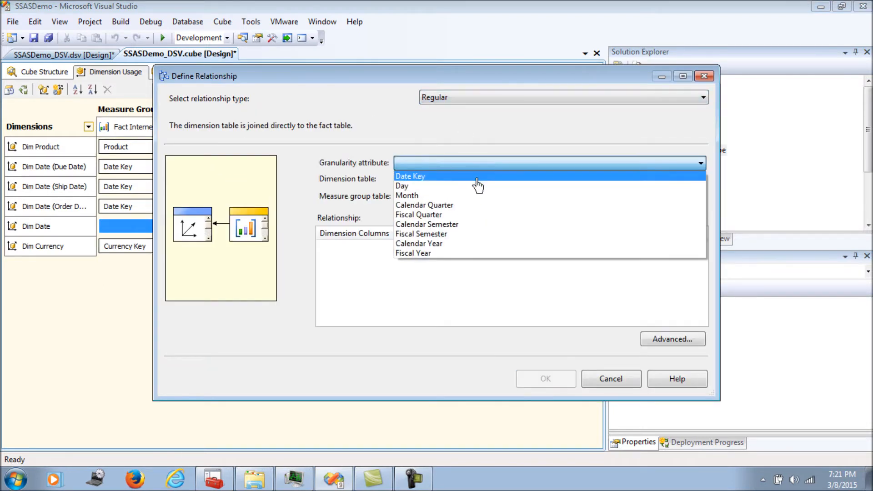
{"action": "left_click", "coordinate": [410, 175]}
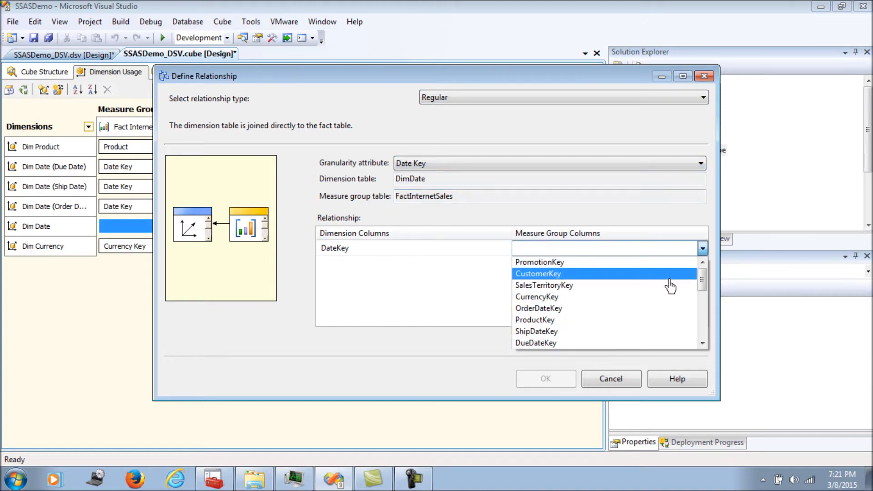
{"action": "scroll", "scroll_direction": "down", "scroll_amount": 3}
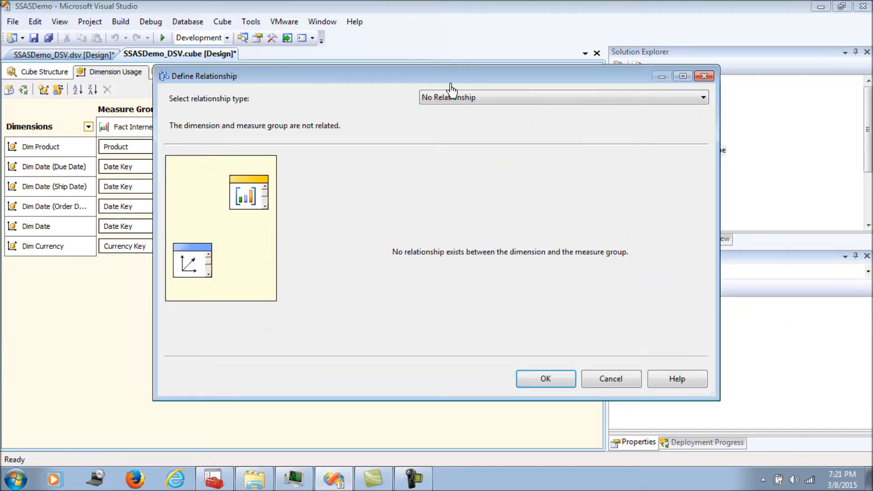
{"action": "left_click", "coordinate": [562, 97]}
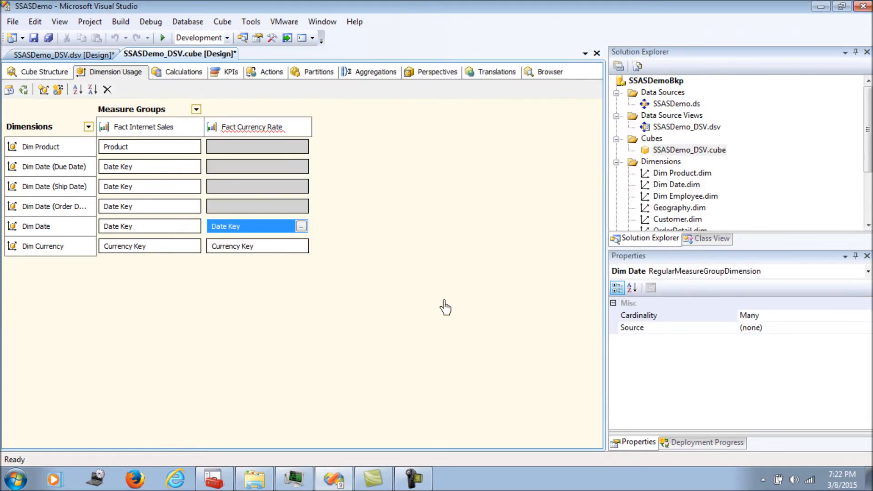
{"action": "mouse_move", "coordinate": [373, 167]}
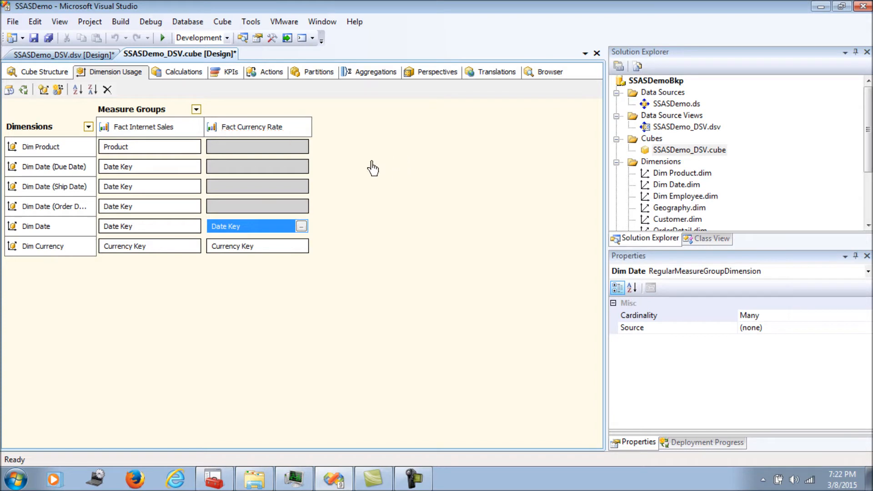
{"action": "mouse_move", "coordinate": [240, 266]}
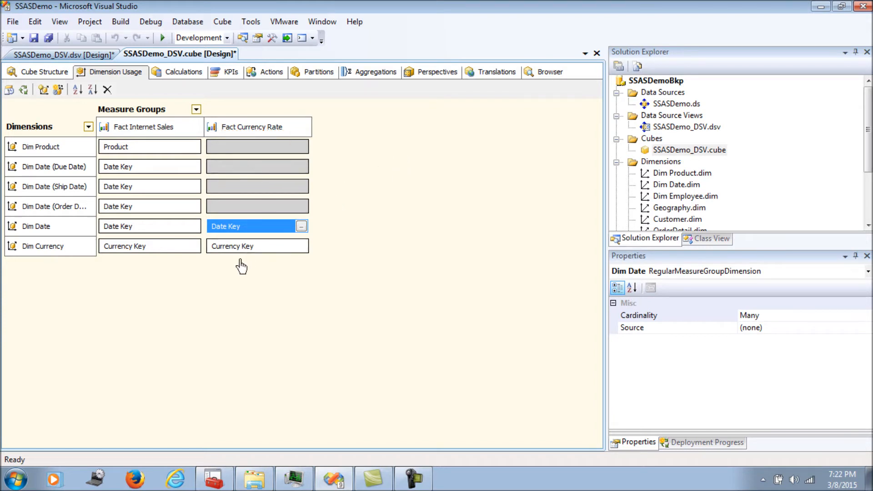
{"action": "mouse_move", "coordinate": [276, 174]}
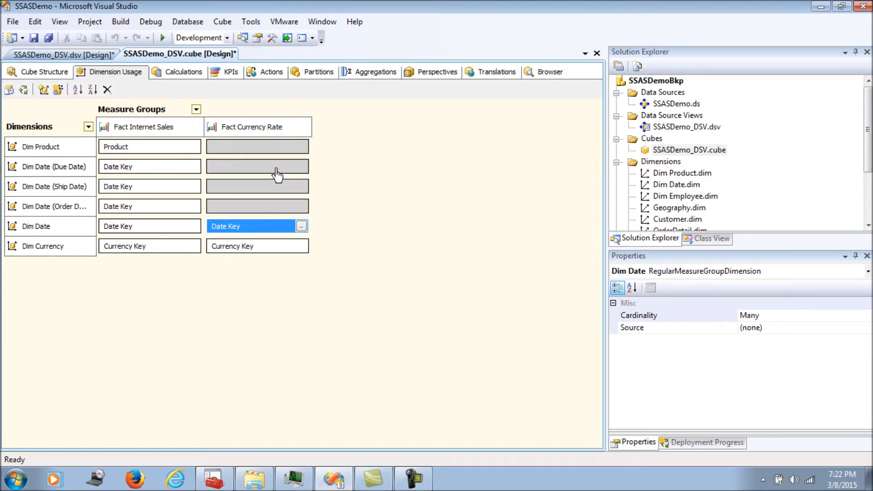
{"action": "mouse_move", "coordinate": [284, 185]}
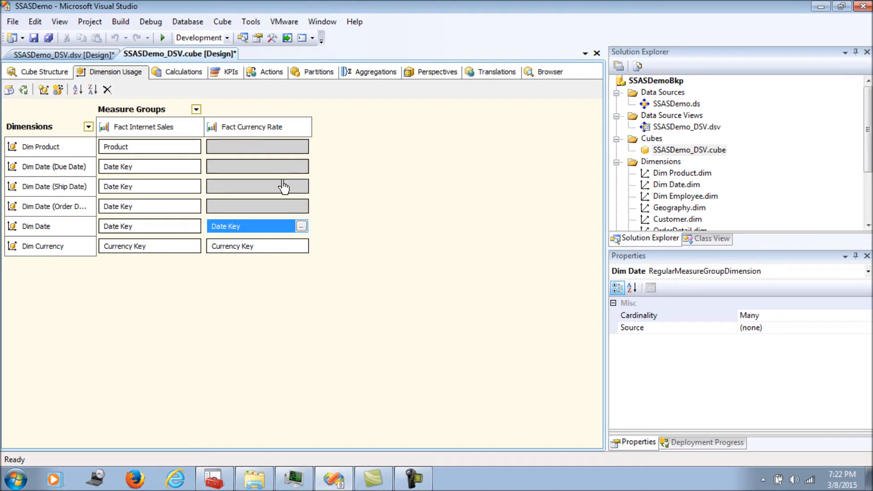
Give Due Date, Ship Date and Order Date Regular relationships to Fact Currency Rate on Date Key.
{"action": "left_click", "coordinate": [256, 165]}
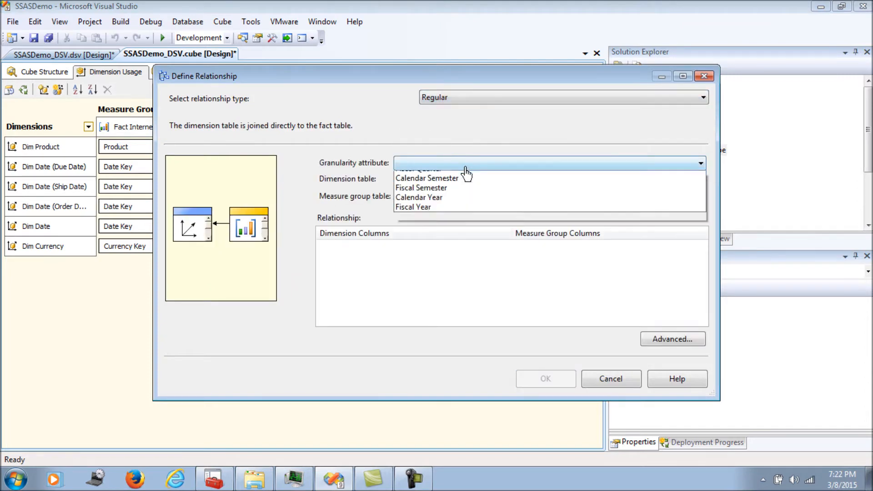
{"action": "left_click", "coordinate": [467, 171]}
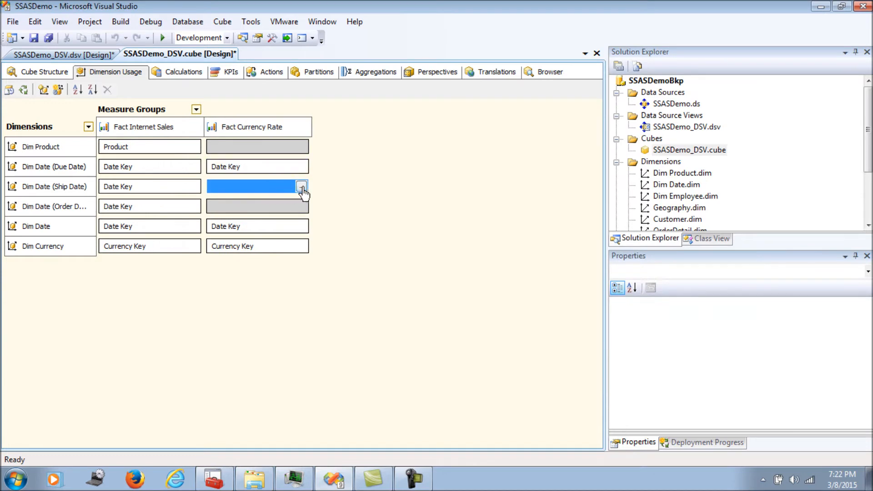
{"action": "left_click", "coordinate": [302, 186]}
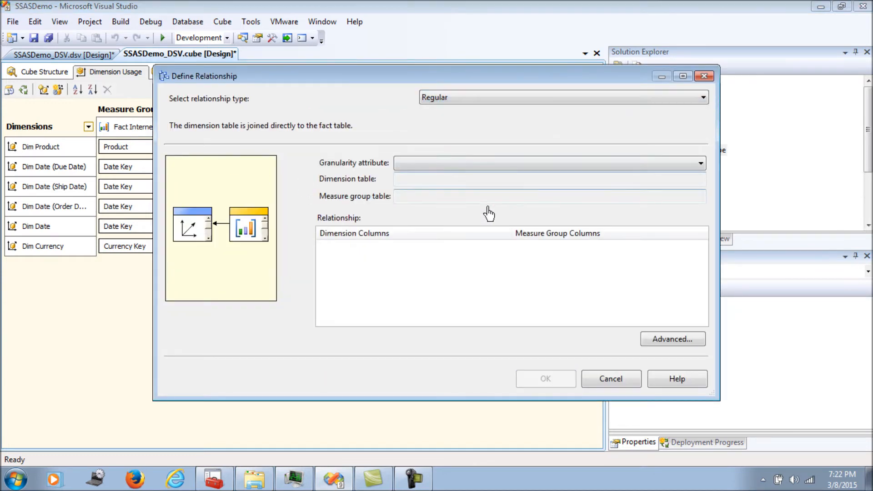
{"action": "left_click", "coordinate": [549, 163]}
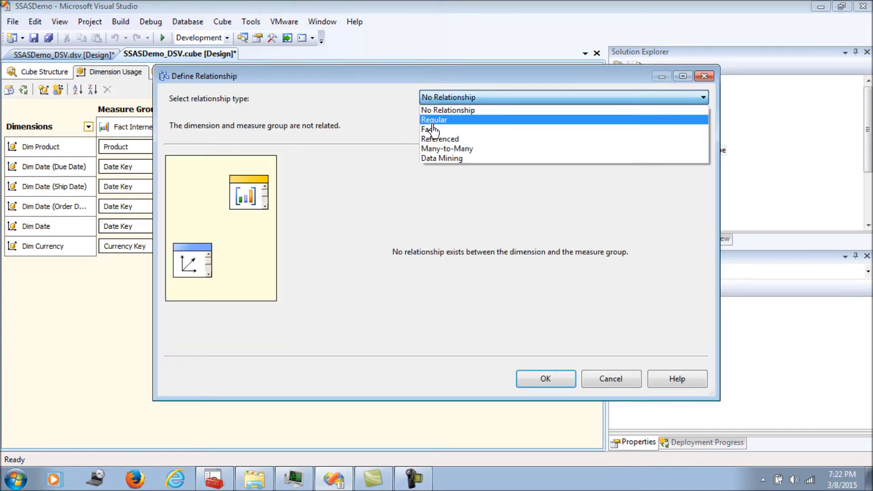
{"action": "left_click", "coordinate": [435, 119]}
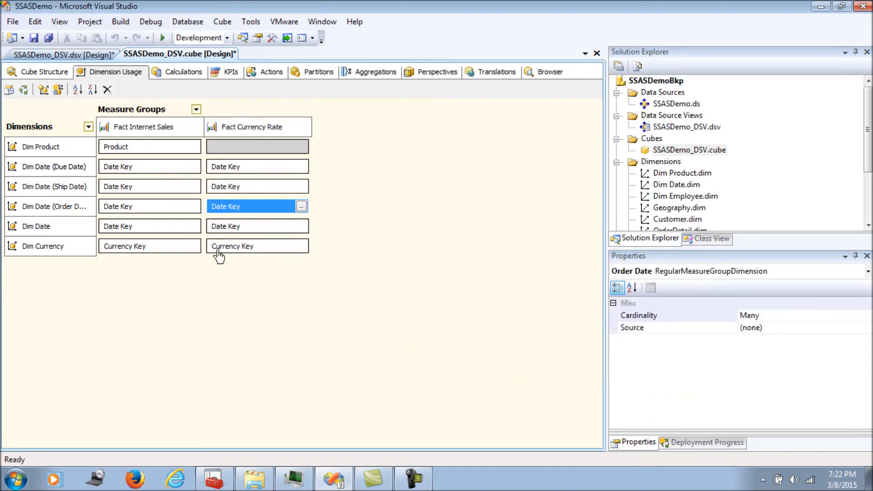
{"action": "left_click", "coordinate": [43, 71]}
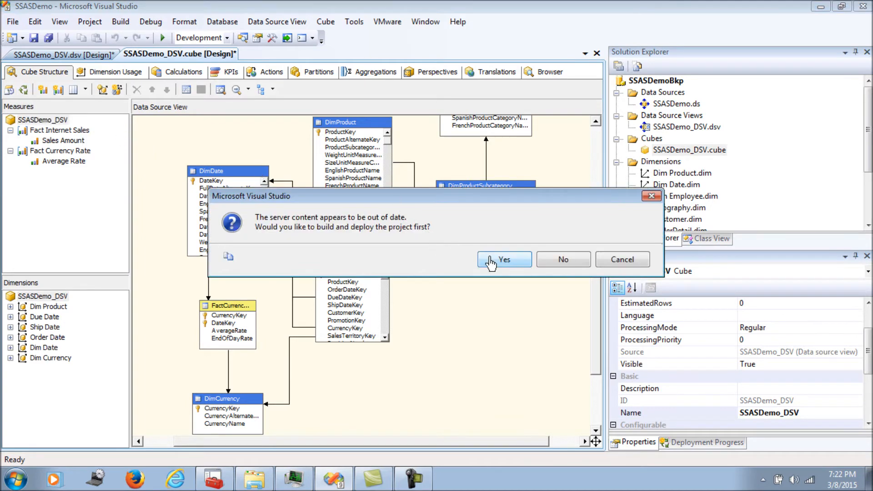
Build and deploy SSASDemo_DSV, run full cube processing, and close the processing windows.
{"action": "left_click", "coordinate": [503, 259]}
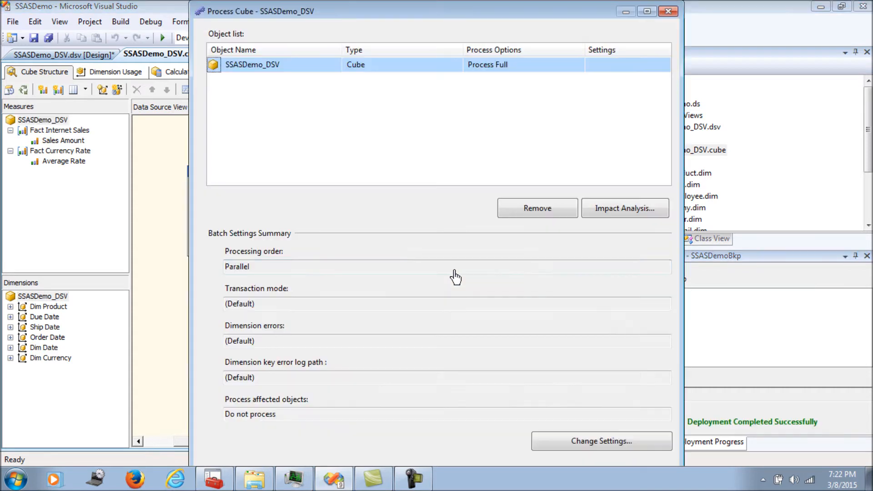
{"action": "left_click", "coordinate": [647, 11]}
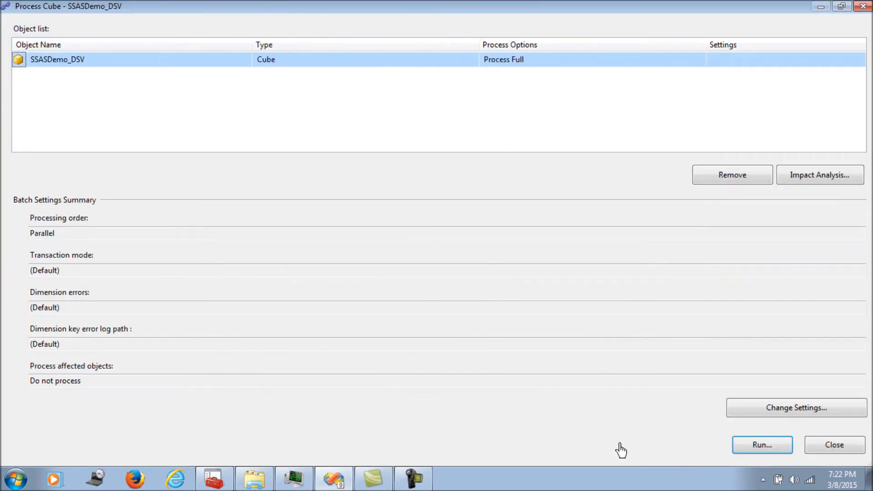
{"action": "left_click", "coordinate": [762, 445]}
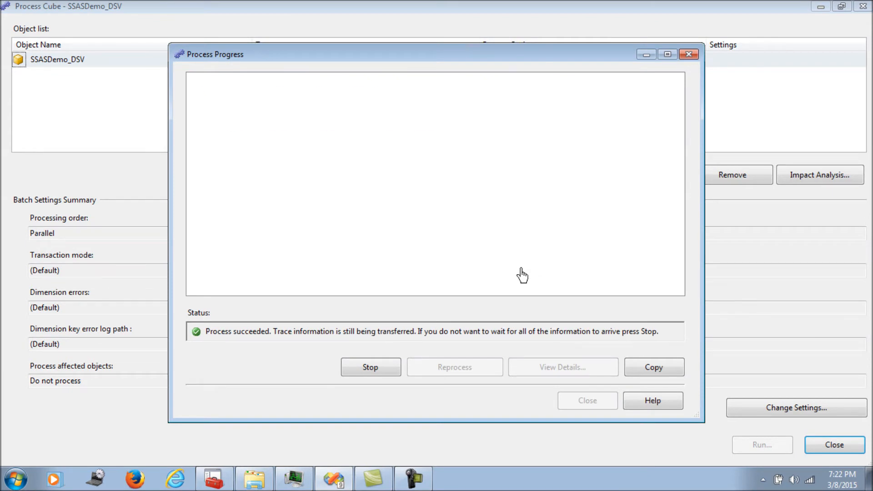
{"action": "left_click", "coordinate": [587, 400]}
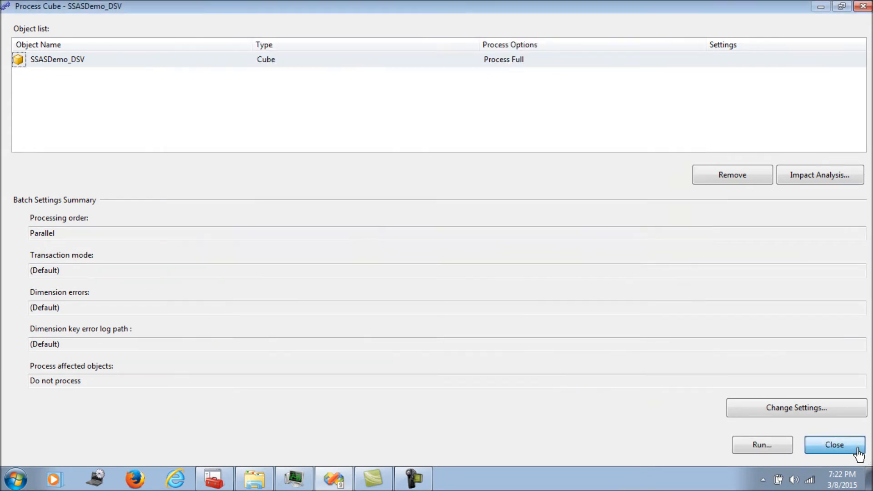
{"action": "left_click", "coordinate": [834, 445]}
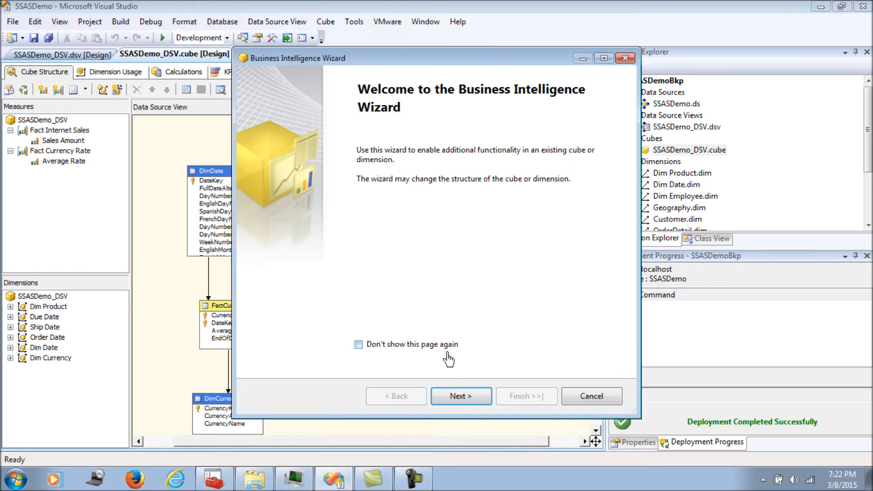
In the Business Intelligence Wizard, choose US Dollar as pivot currency and Canadian Dollar as sample.
{"action": "left_click", "coordinate": [460, 396]}
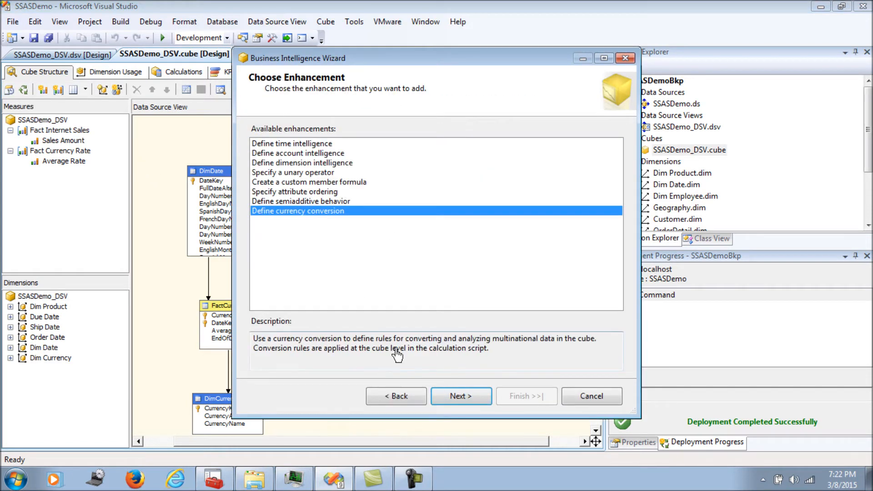
{"action": "left_click", "coordinate": [460, 395]}
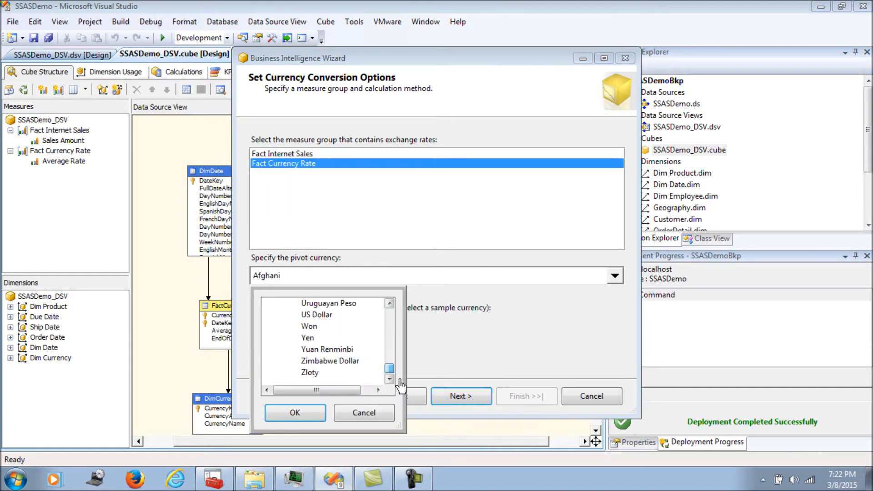
{"action": "left_click", "coordinate": [317, 315]}
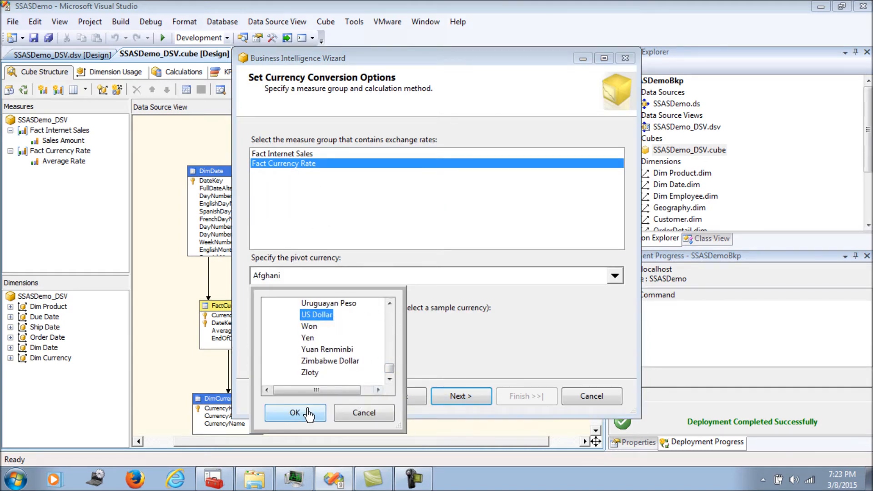
{"action": "left_click", "coordinate": [295, 413]}
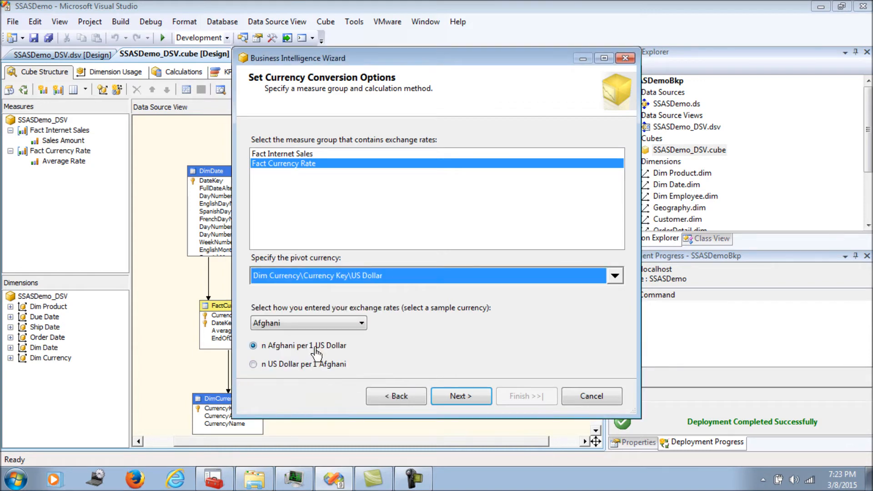
{"action": "left_click", "coordinate": [360, 323]}
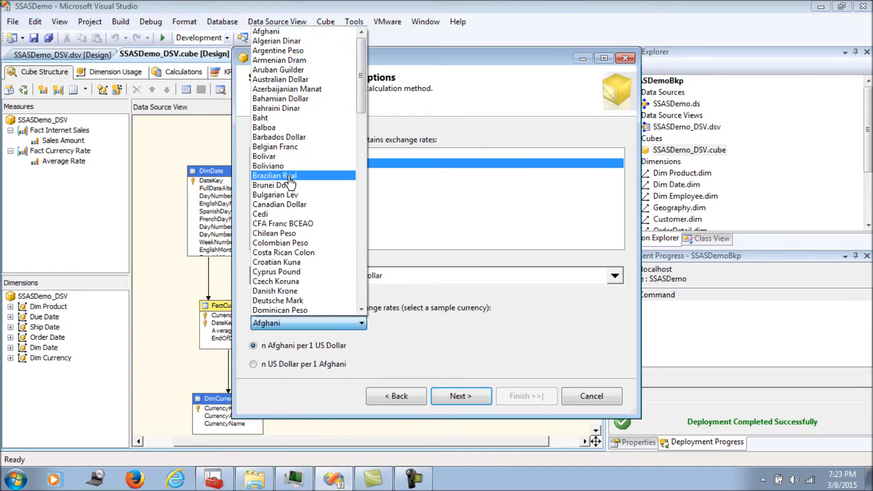
{"action": "left_click", "coordinate": [279, 204]}
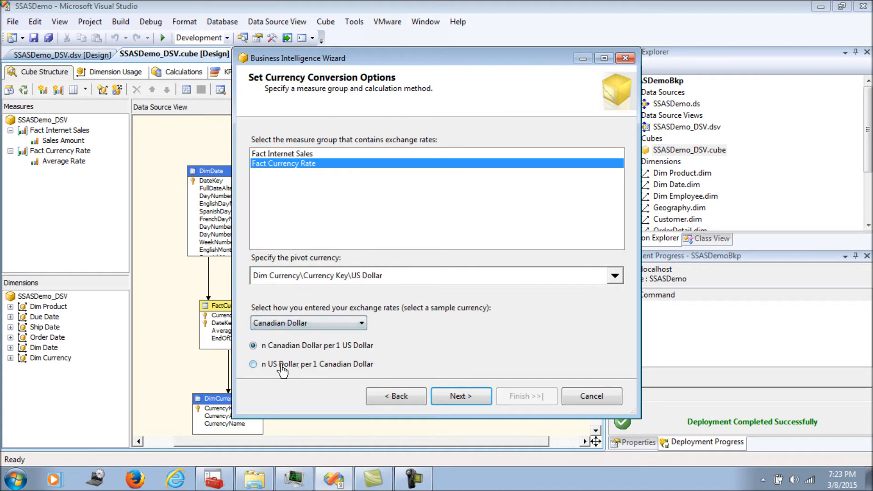
Select Sales Amount as the measure to convert with the exchange rate.
{"action": "left_click", "coordinate": [461, 396]}
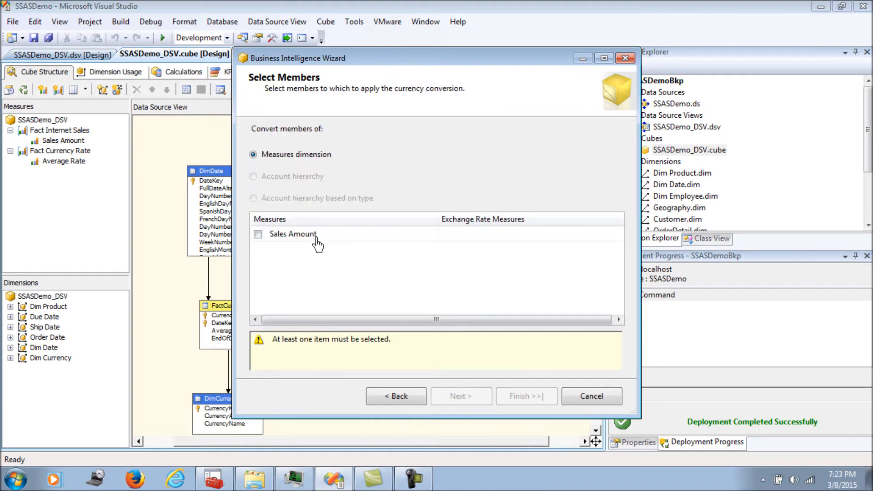
{"action": "left_click", "coordinate": [258, 234]}
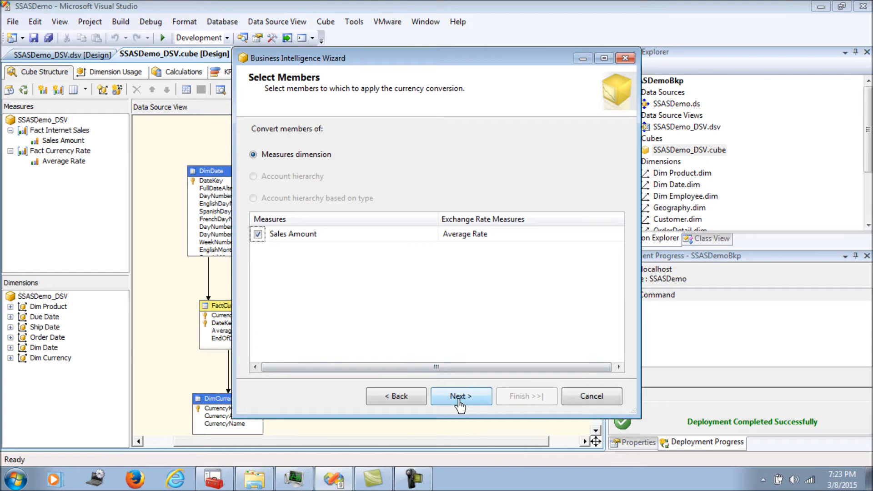
Keep many-to-many conversion with the fact table's Currency Key as the local currency reference.
{"action": "left_click", "coordinate": [460, 396]}
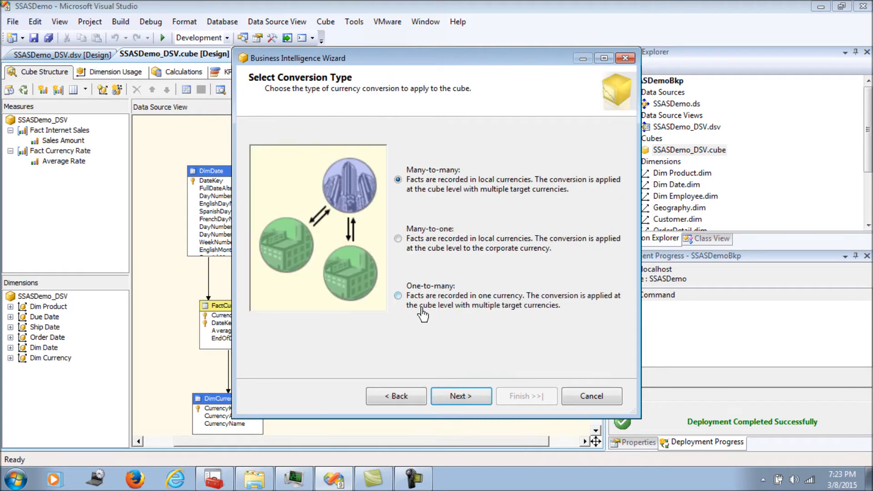
{"action": "mouse_move", "coordinate": [485, 192]}
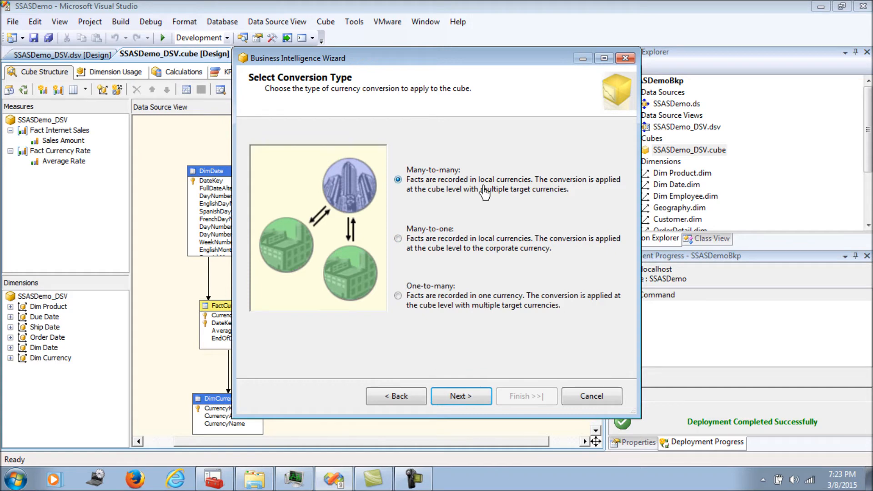
{"action": "left_click", "coordinate": [461, 396]}
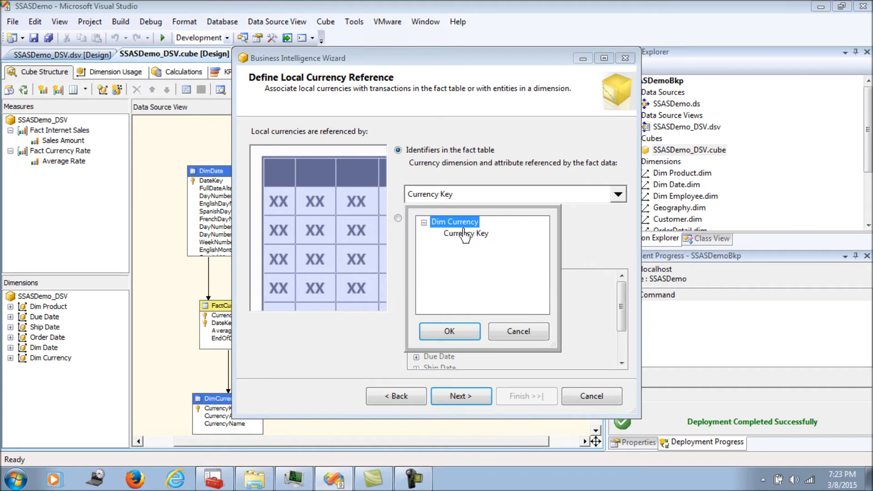
{"action": "left_click", "coordinate": [448, 332]}
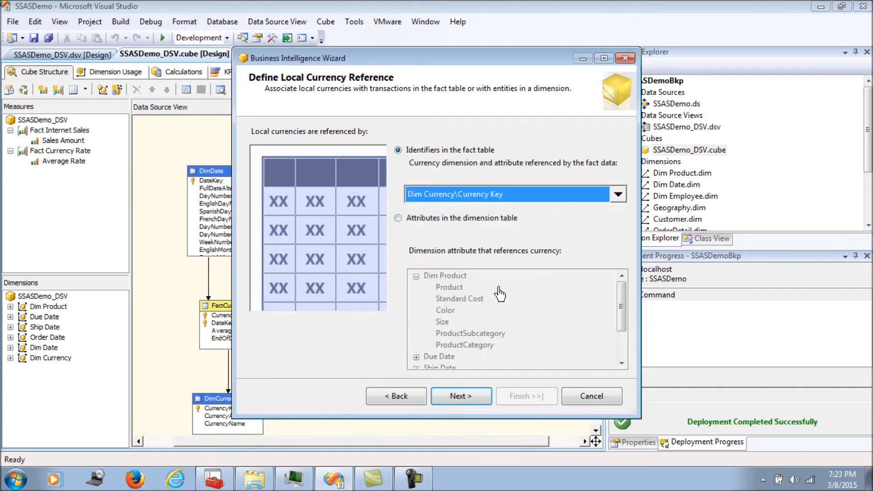
{"action": "mouse_move", "coordinate": [460, 395]}
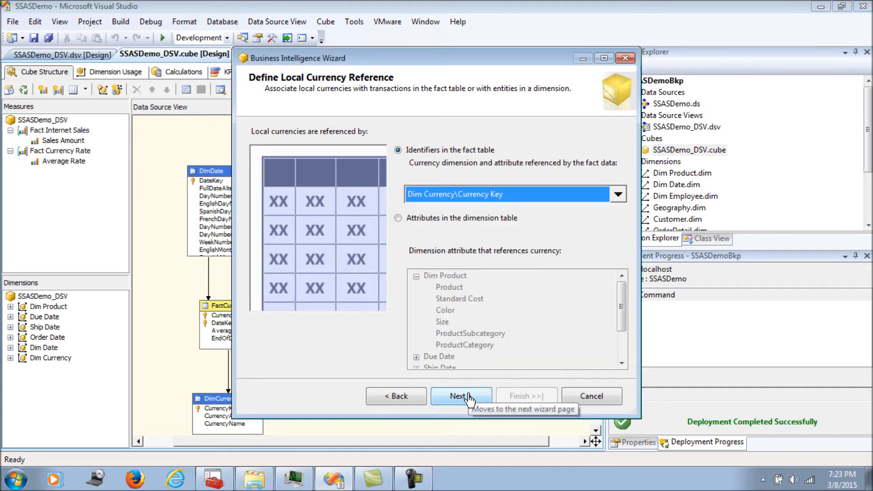
{"action": "left_click", "coordinate": [460, 396]}
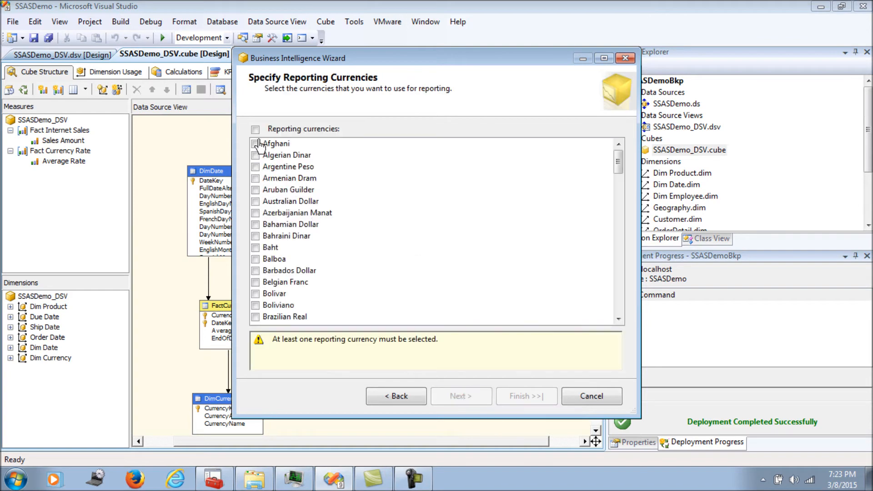
Select every currency for reporting and finish the wizard to apply the changes.
{"action": "left_click", "coordinate": [256, 128]}
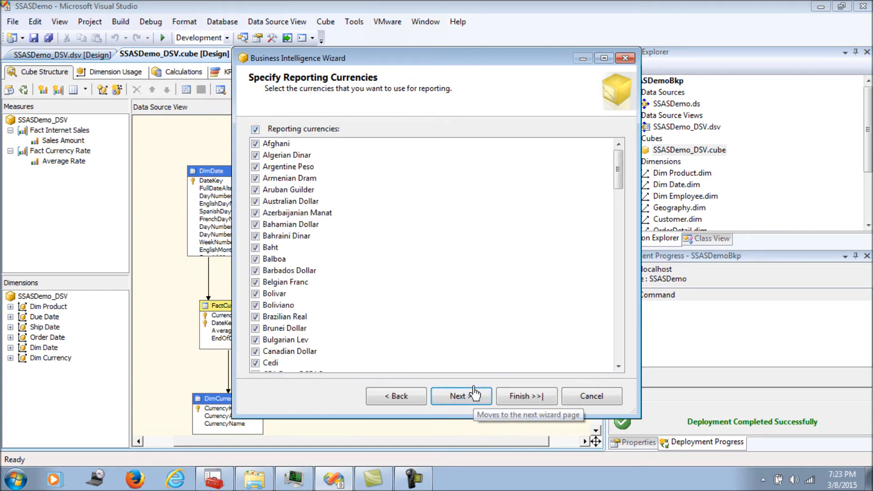
{"action": "left_click", "coordinate": [460, 395]}
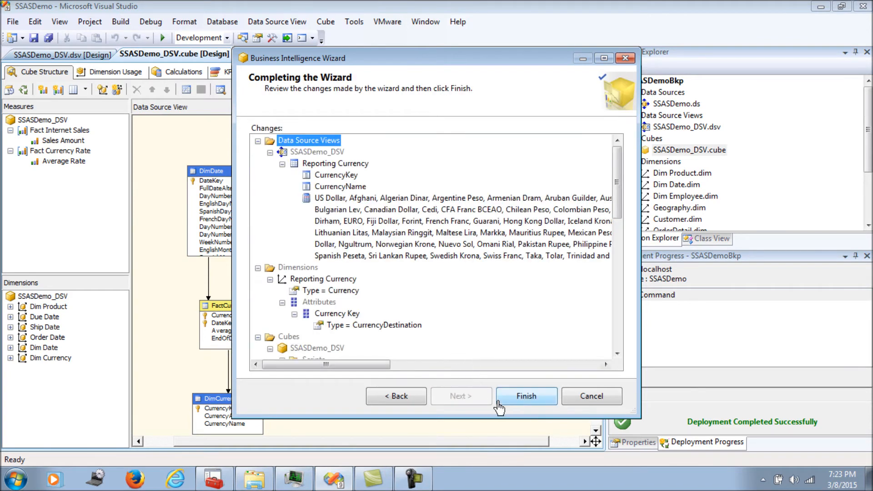
{"action": "mouse_move", "coordinate": [526, 395]}
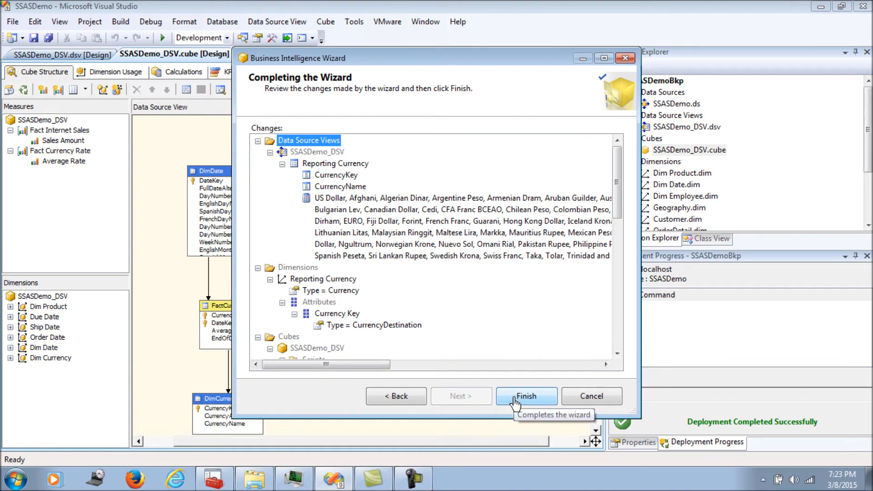
{"action": "left_click", "coordinate": [525, 395]}
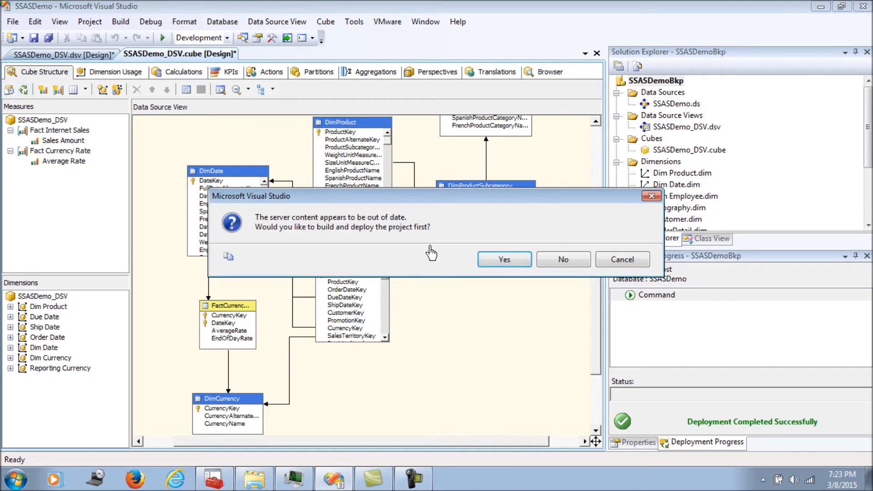
Build, deploy and reprocess the cube, then close the progress and Process Cube windows.
{"action": "left_click", "coordinate": [562, 259]}
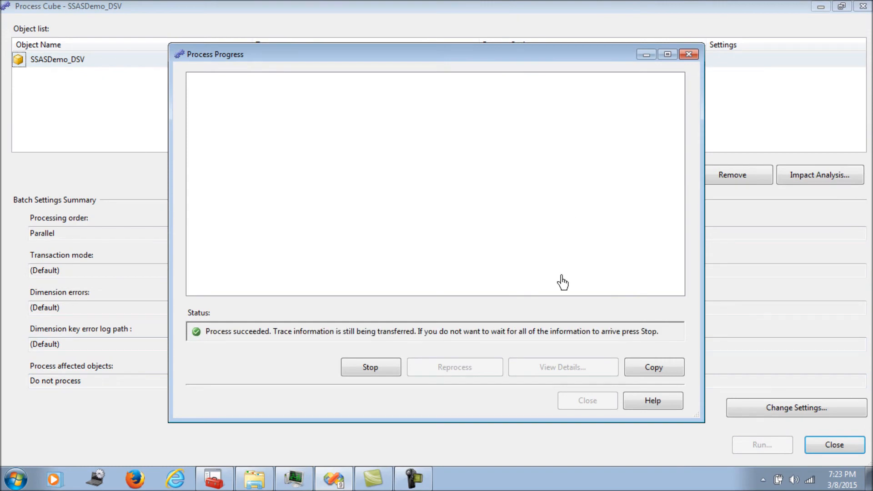
{"action": "left_click", "coordinate": [586, 400]}
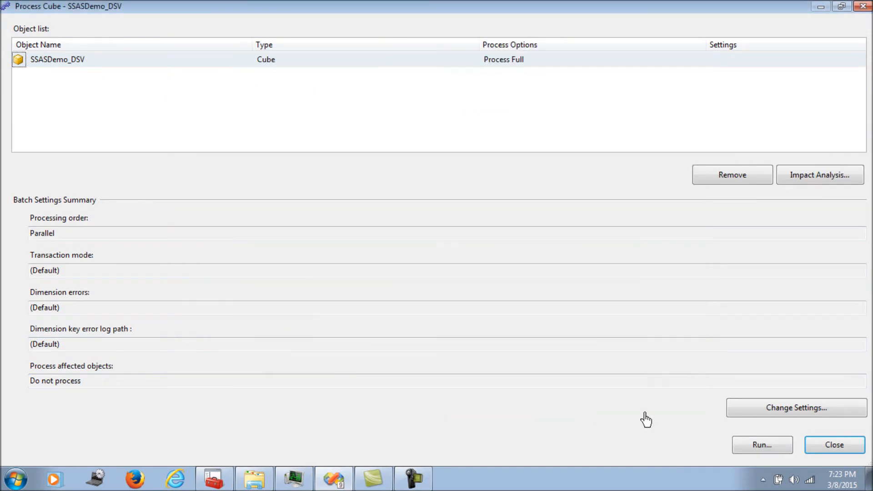
{"action": "left_click", "coordinate": [834, 445]}
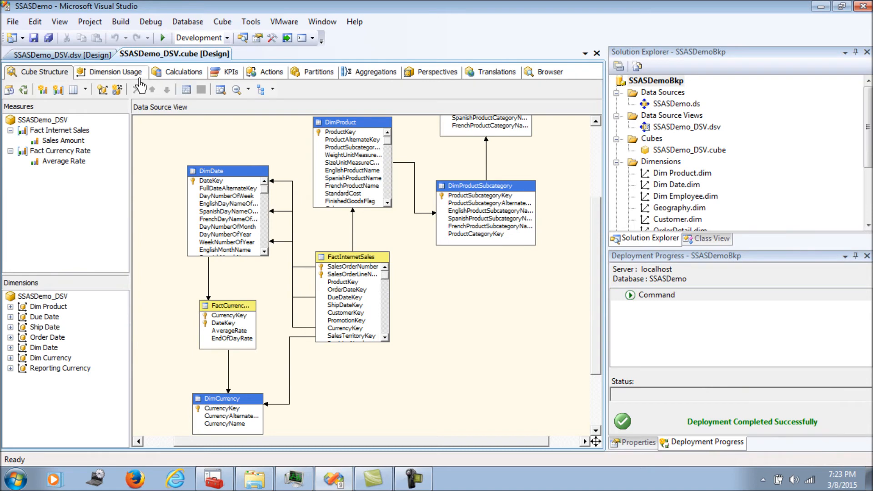
Reconnect the cube browser and drop Sales Amount into the grid, showing total 26044589.37.
{"action": "left_click", "coordinate": [548, 71]}
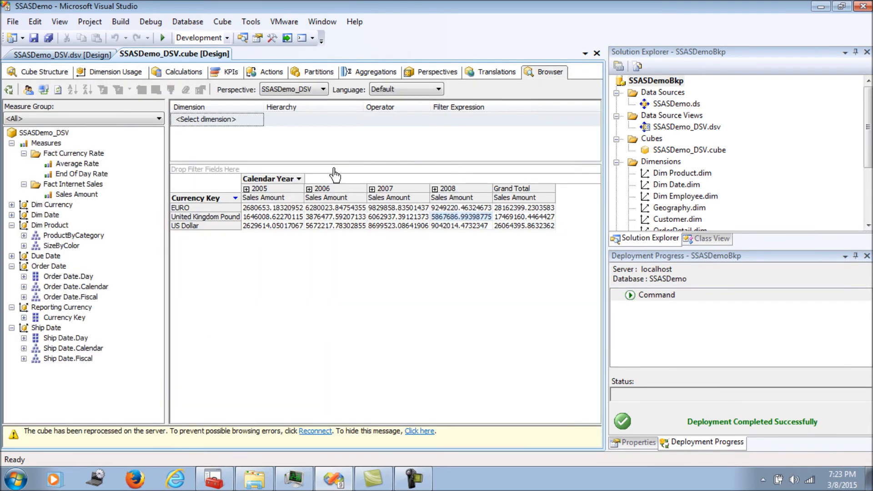
{"action": "left_click", "coordinate": [102, 89]}
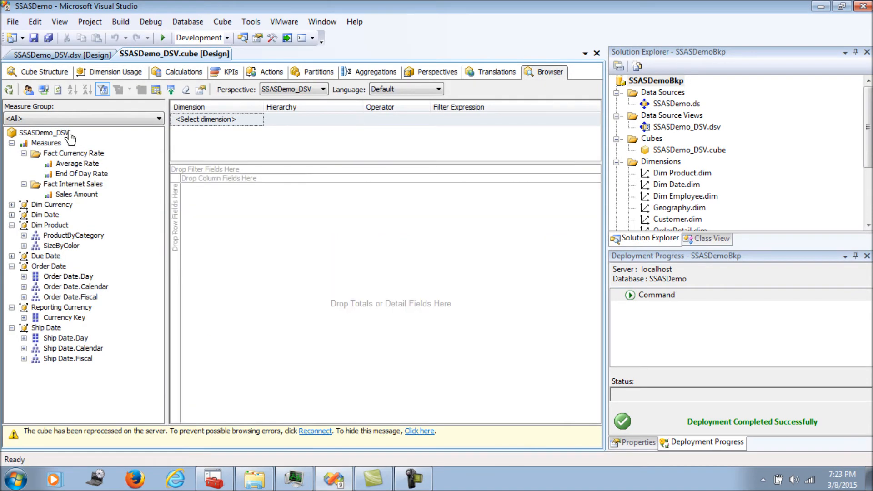
{"action": "left_click", "coordinate": [419, 430]}
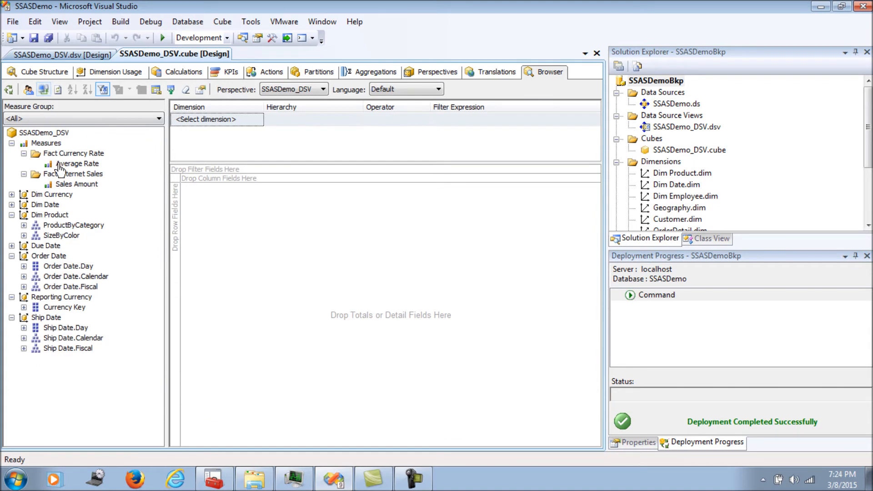
{"action": "left_click_drag", "start_coordinate": [74, 183], "coordinate": [212, 188]}
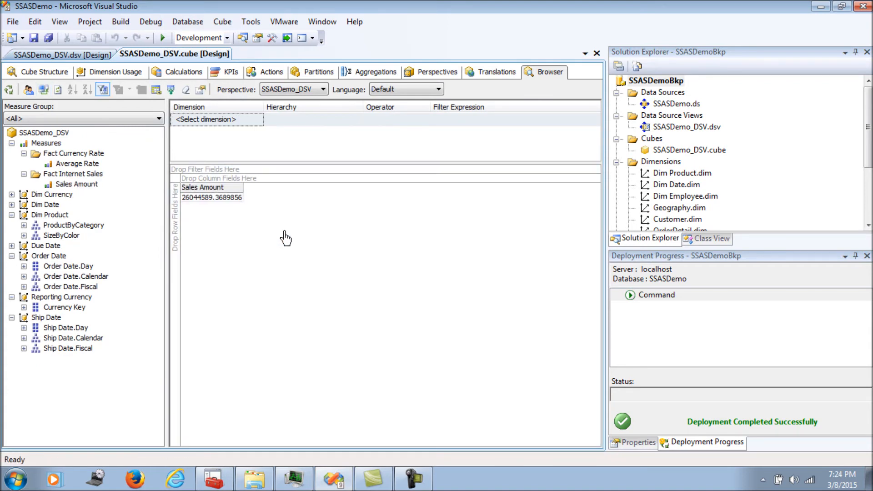
{"action": "mouse_move", "coordinate": [180, 265]}
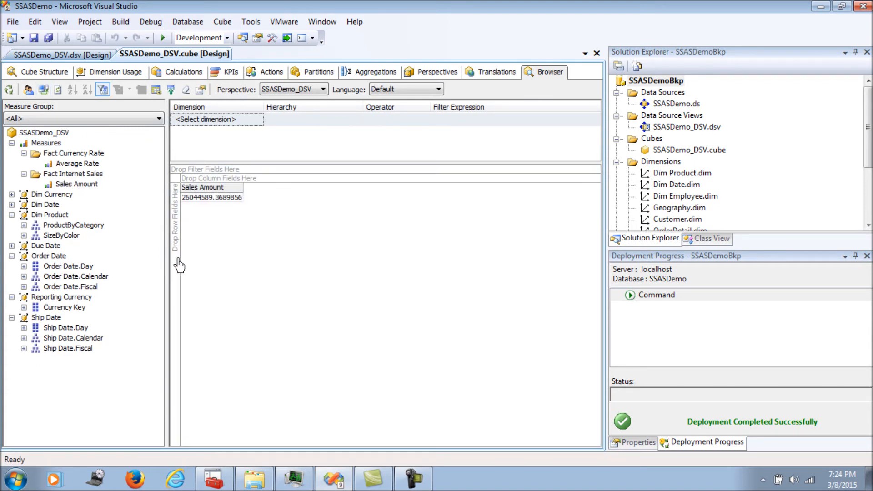
{"action": "mouse_move", "coordinate": [36, 238]}
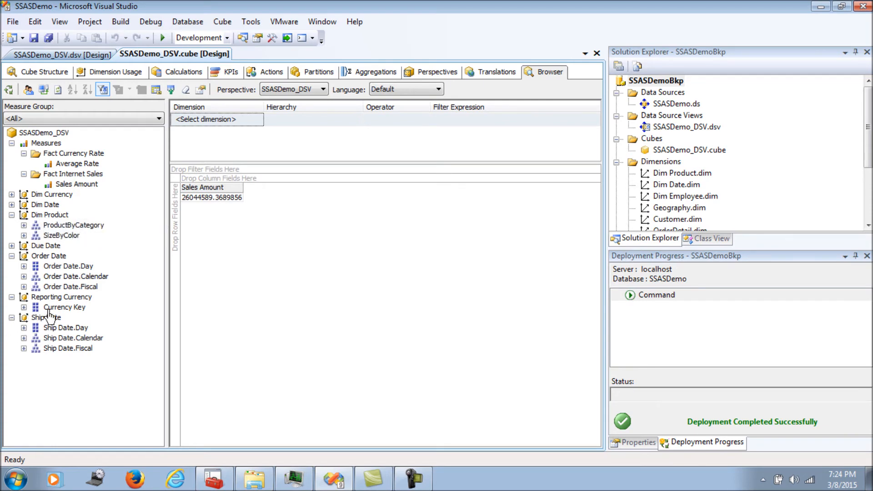
{"action": "mouse_move", "coordinate": [38, 310]}
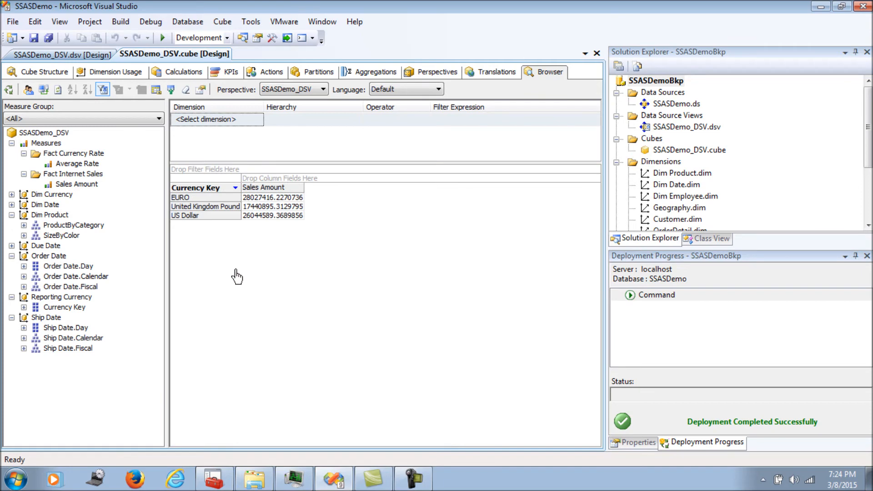
{"action": "mouse_move", "coordinate": [238, 215]}
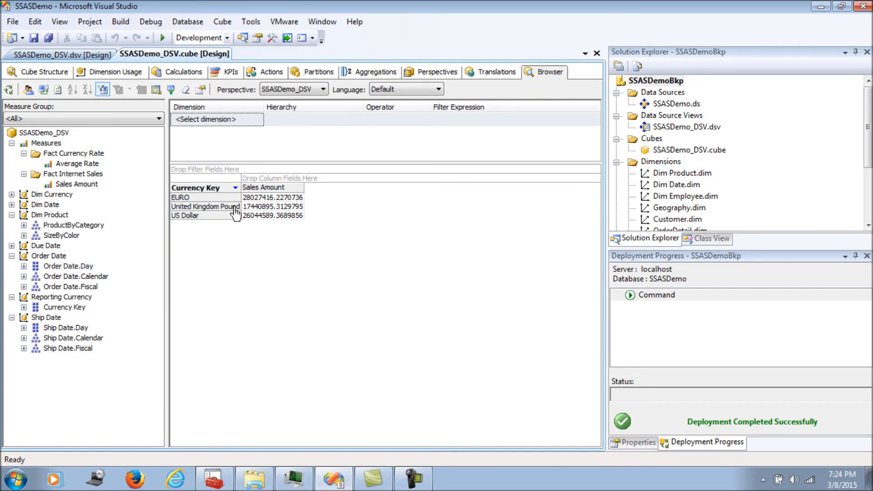
Filter the Currency Key rows to EURO, United Kingdom Pound and US Dollar before adding Calendar Year columns.
{"action": "left_click", "coordinate": [234, 187]}
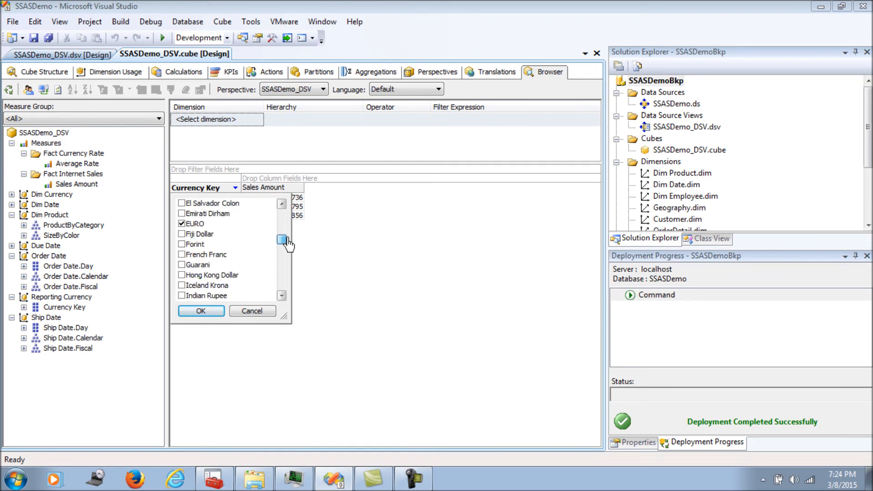
{"action": "left_click", "coordinate": [200, 311]}
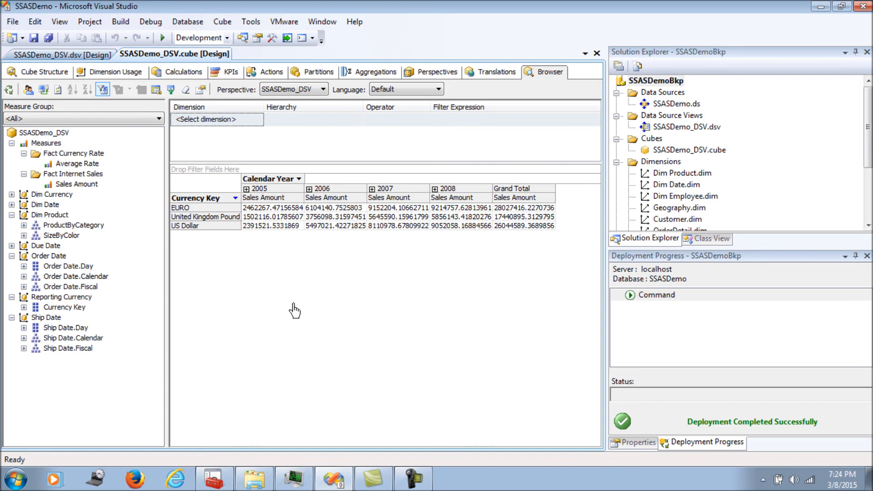
{"action": "mouse_move", "coordinate": [202, 291]}
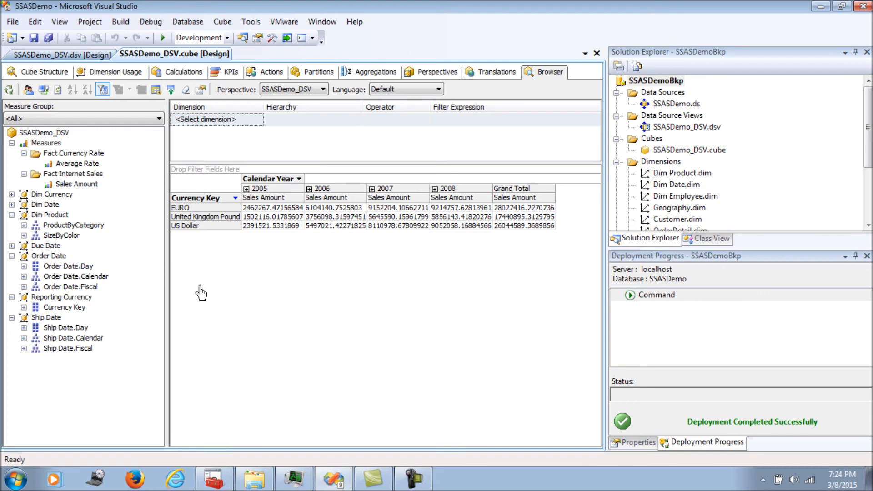
{"action": "mouse_move", "coordinate": [175, 289]}
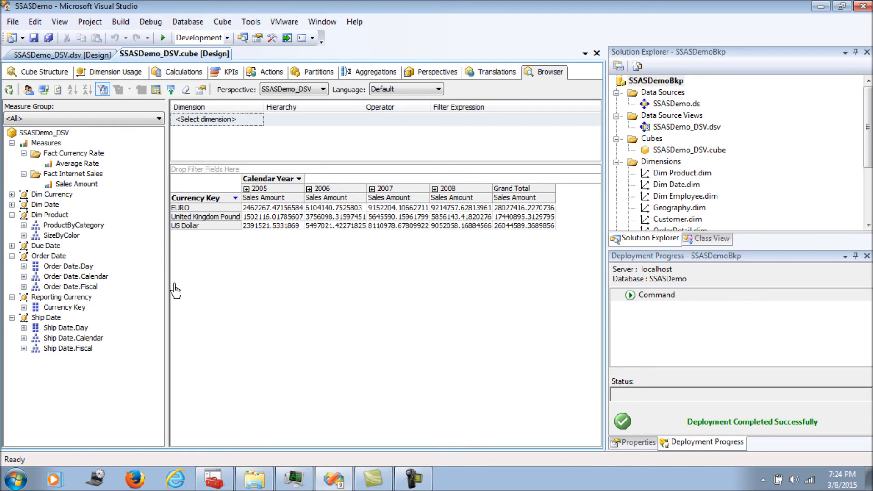
{"action": "mouse_move", "coordinate": [91, 88]}
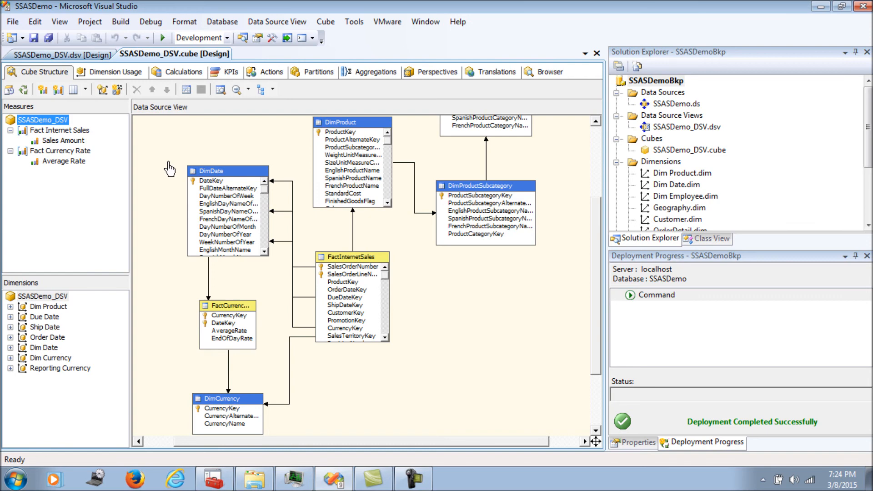
{"action": "mouse_move", "coordinate": [185, 158]}
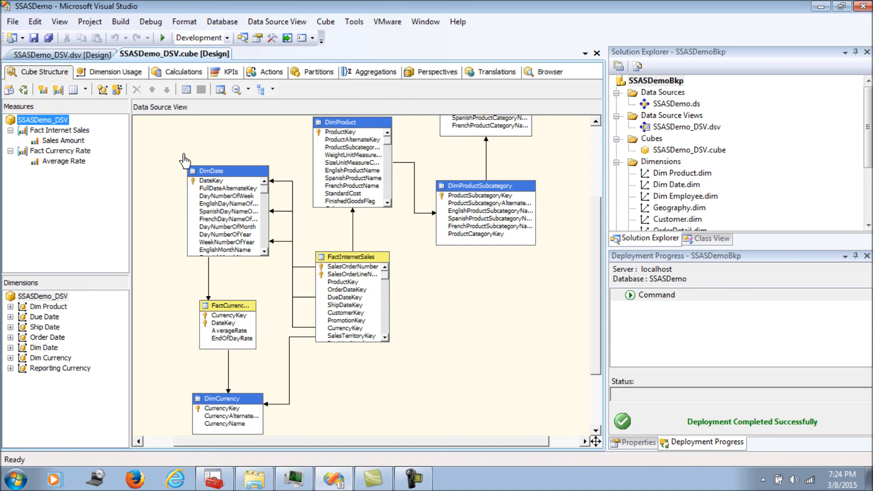
Alternate between Reporting Currency.dim and Dim Currency.dim in Solution Explorer to compare them.
{"action": "scroll", "scroll_direction": "down", "scroll_amount": 3}
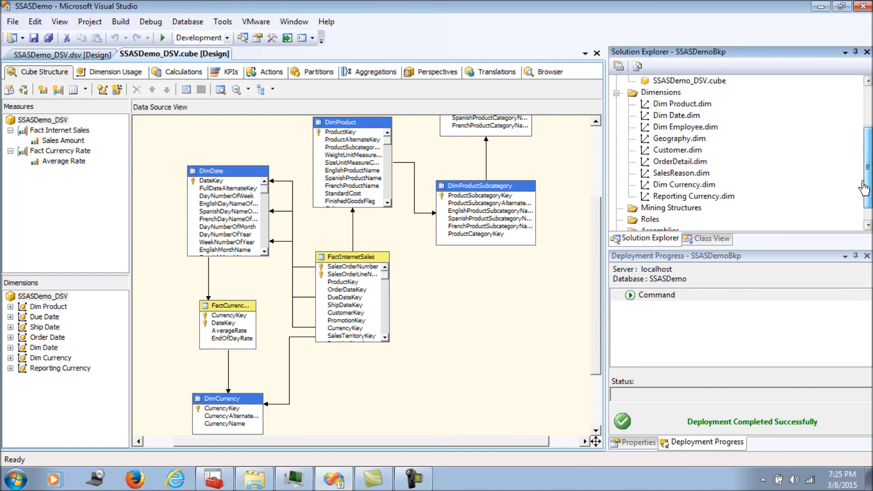
{"action": "left_click", "coordinate": [693, 196]}
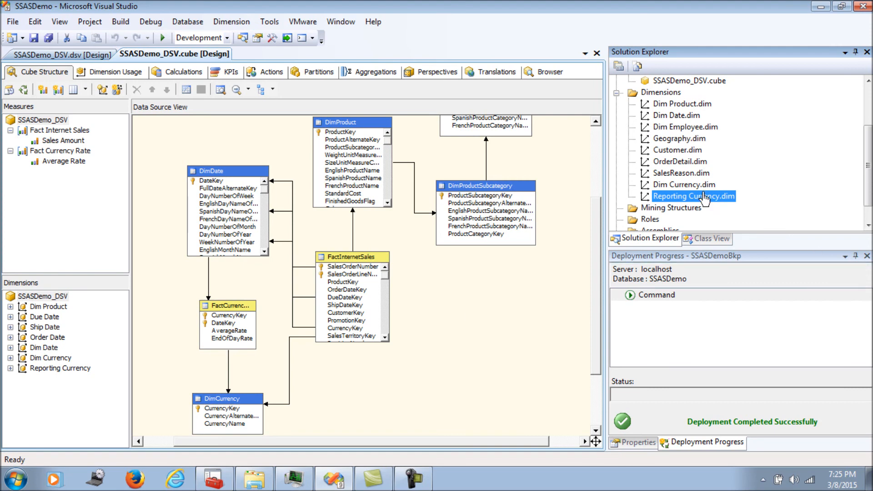
{"action": "left_click", "coordinate": [684, 185]}
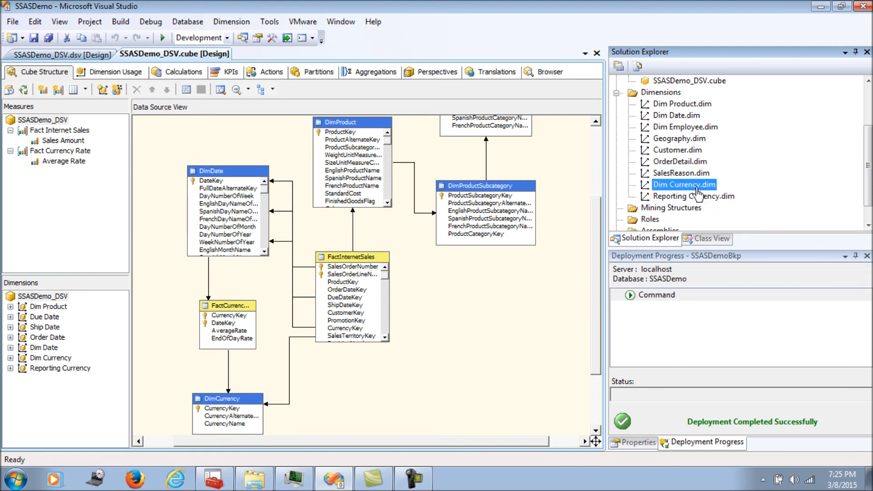
{"action": "left_click", "coordinate": [693, 197]}
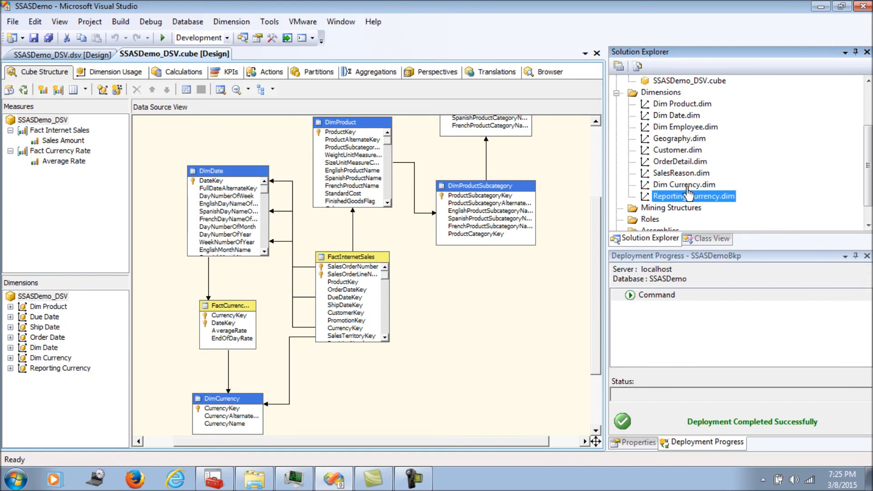
{"action": "left_click", "coordinate": [684, 185]}
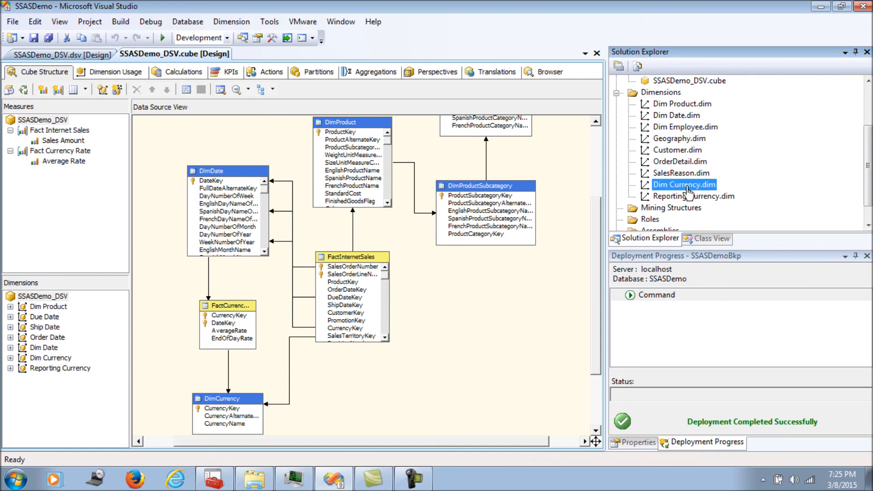